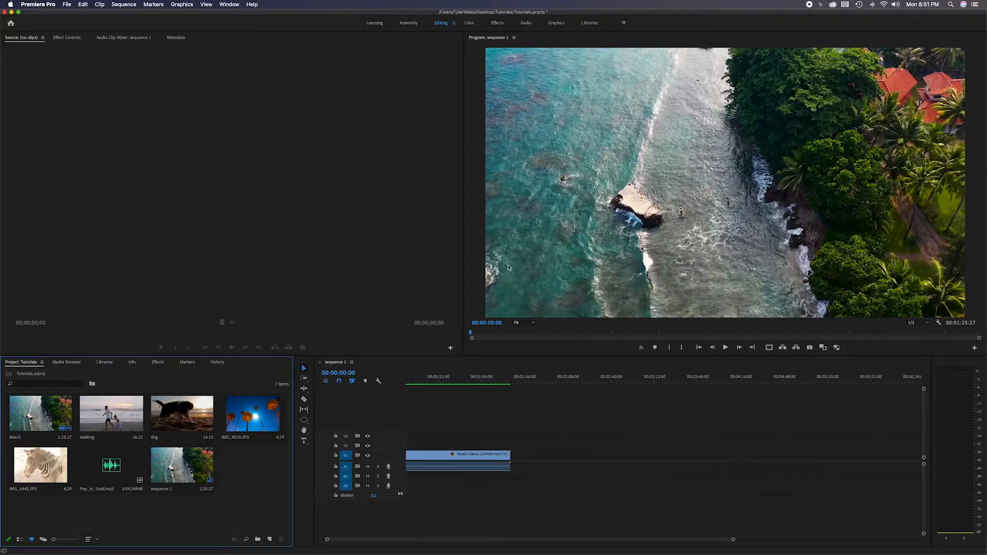
{"action": "mouse_move", "coordinate": [336, 389]}
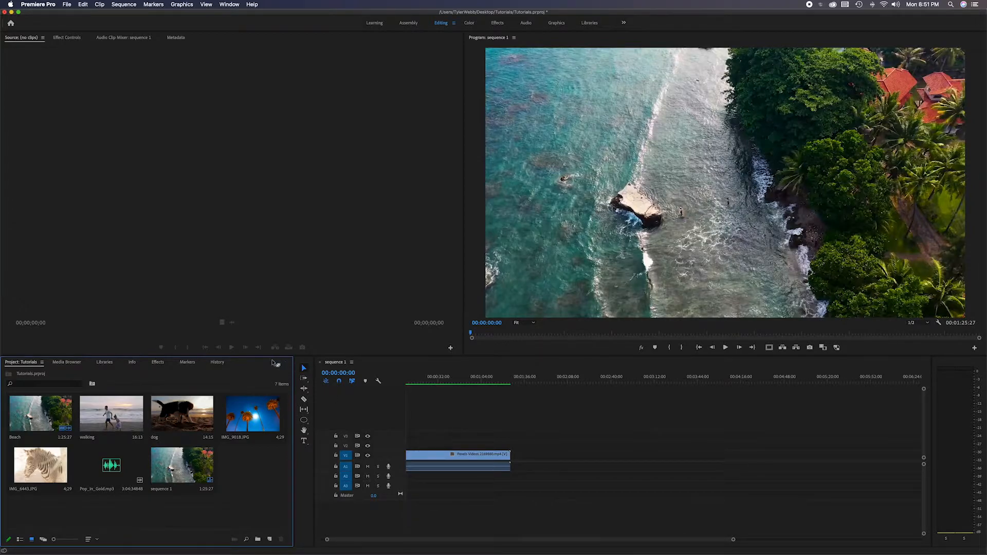
{"action": "mouse_move", "coordinate": [283, 468]}
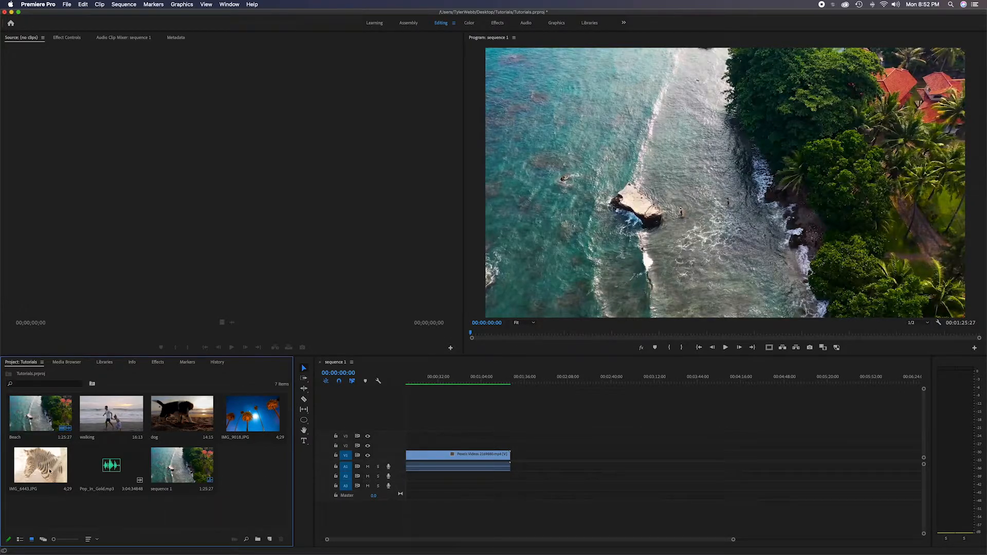
{"action": "mouse_move", "coordinate": [180, 494]}
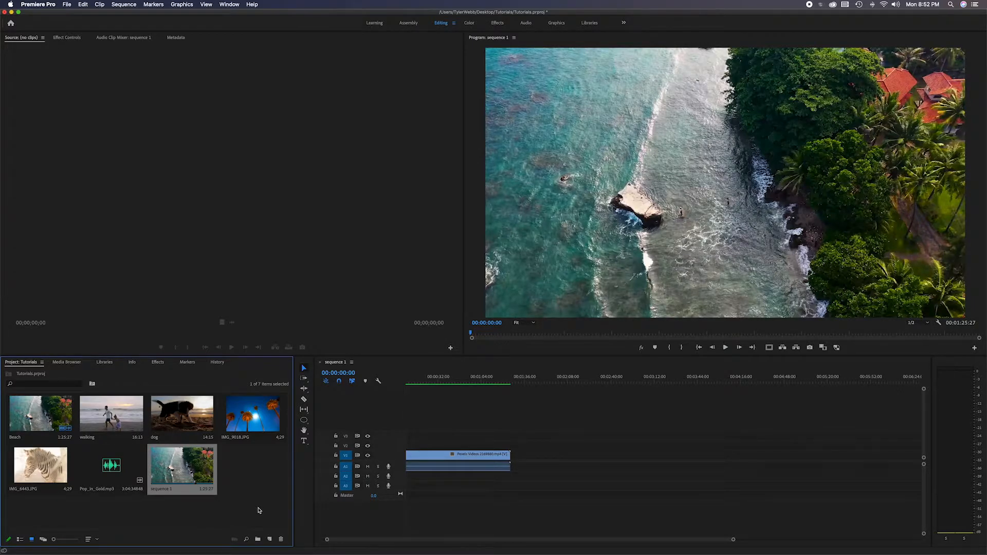
{"action": "mouse_move", "coordinate": [31, 539]}
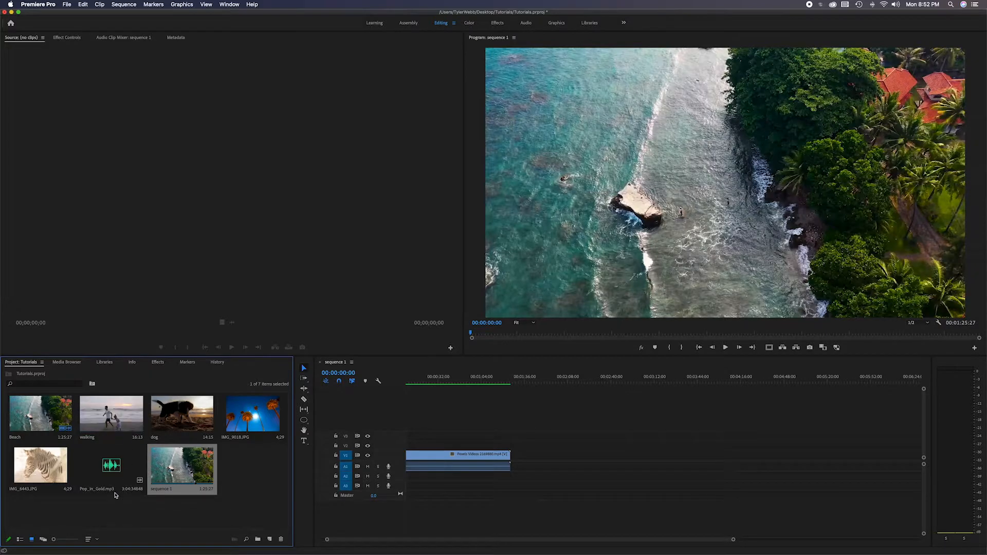
{"action": "mouse_move", "coordinate": [19, 539]}
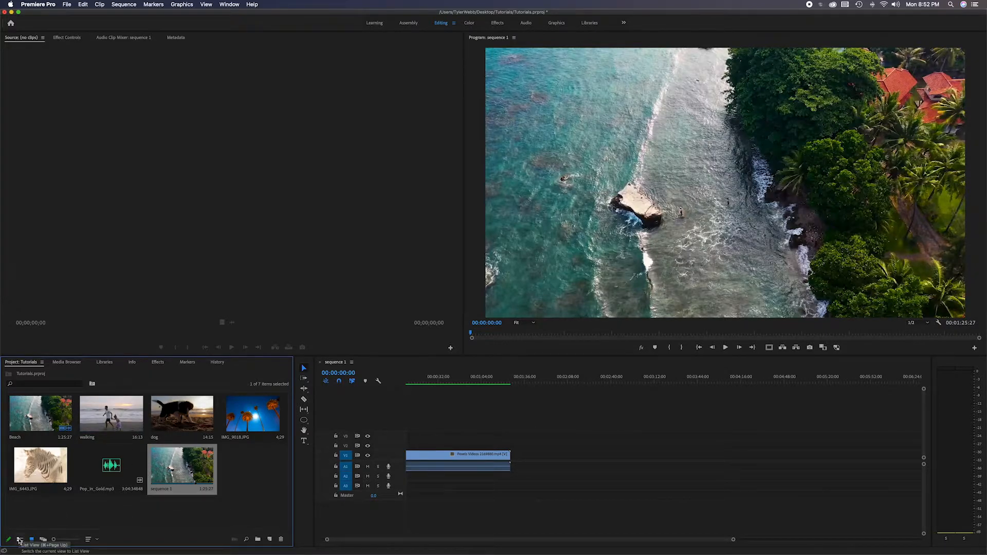
- Cycle the Project panel through list, freeform and icon views, then add a bin named 'video'
{"action": "left_click", "coordinate": [19, 539]}
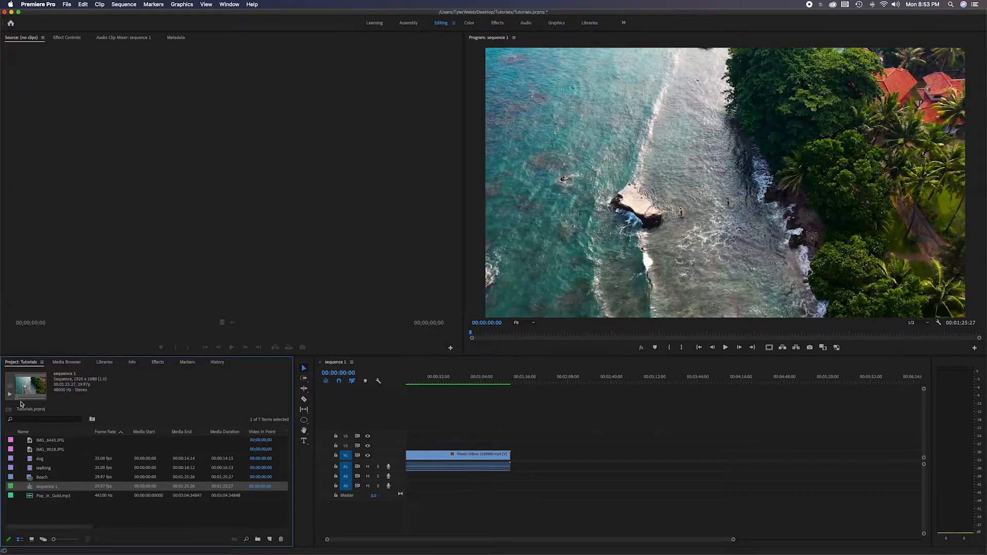
{"action": "left_click", "coordinate": [51, 449]}
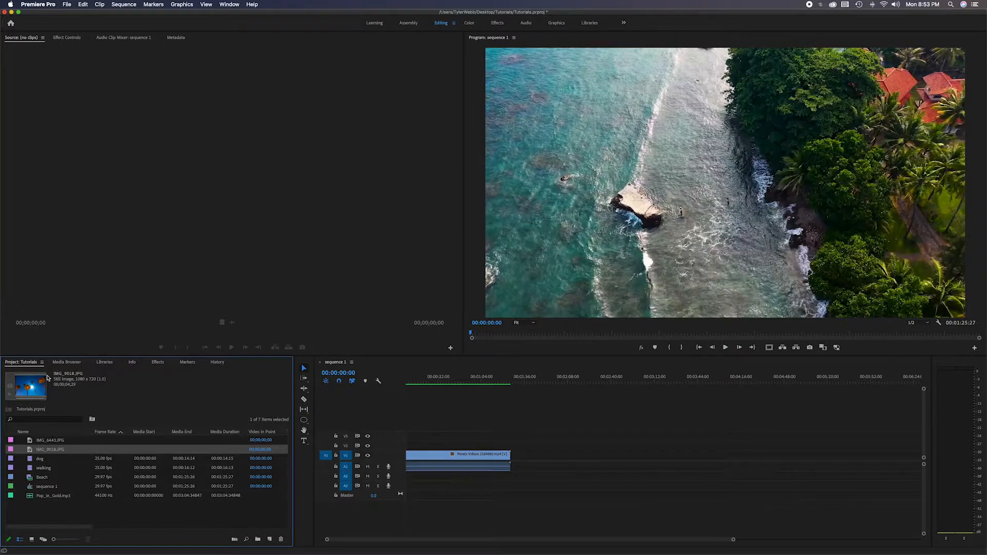
{"action": "mouse_move", "coordinate": [44, 464]}
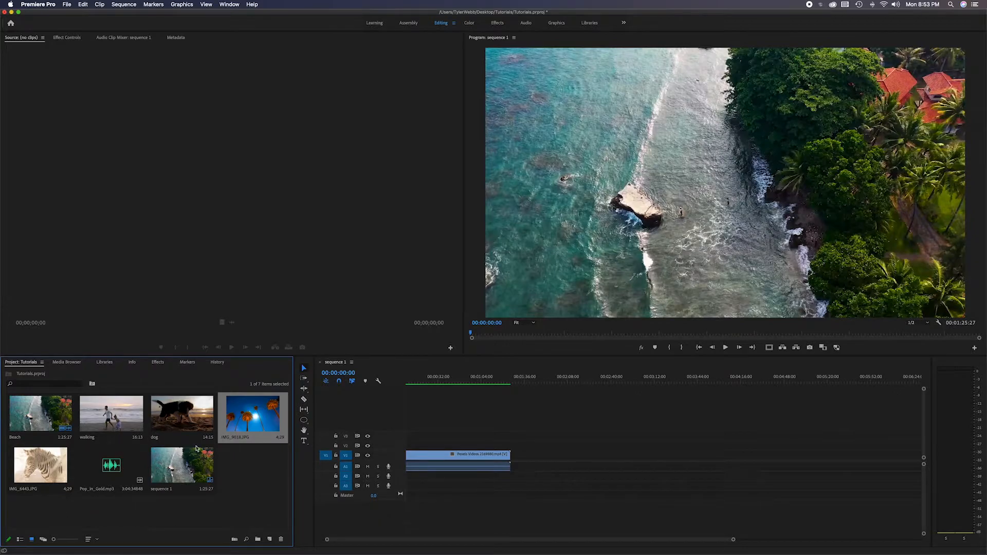
{"action": "mouse_move", "coordinate": [239, 495]}
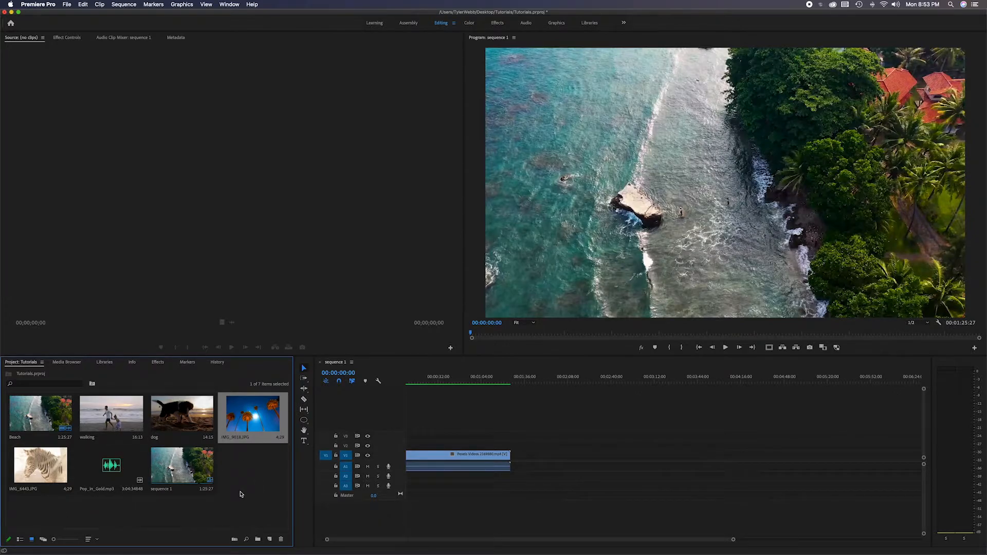
{"action": "mouse_move", "coordinate": [43, 539]}
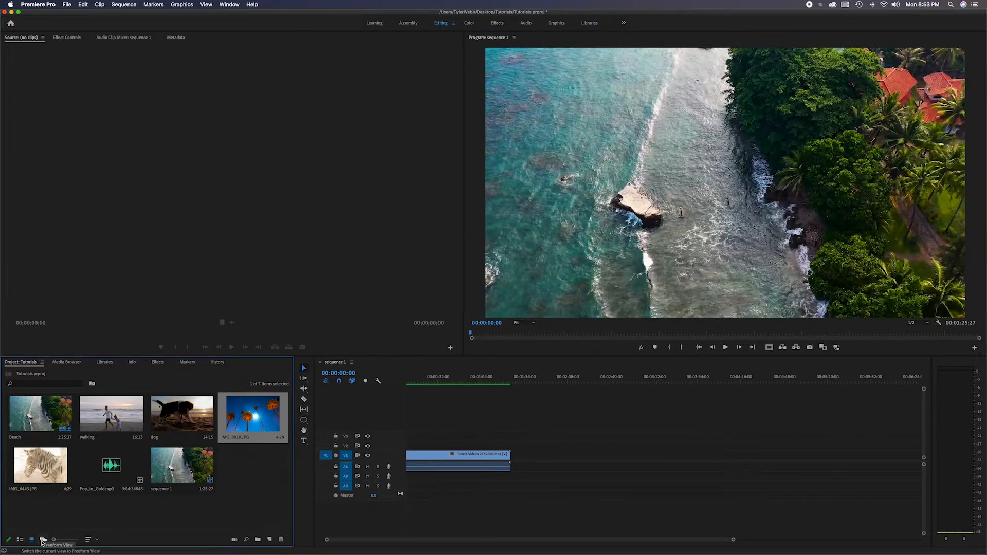
{"action": "left_click", "coordinate": [43, 539]}
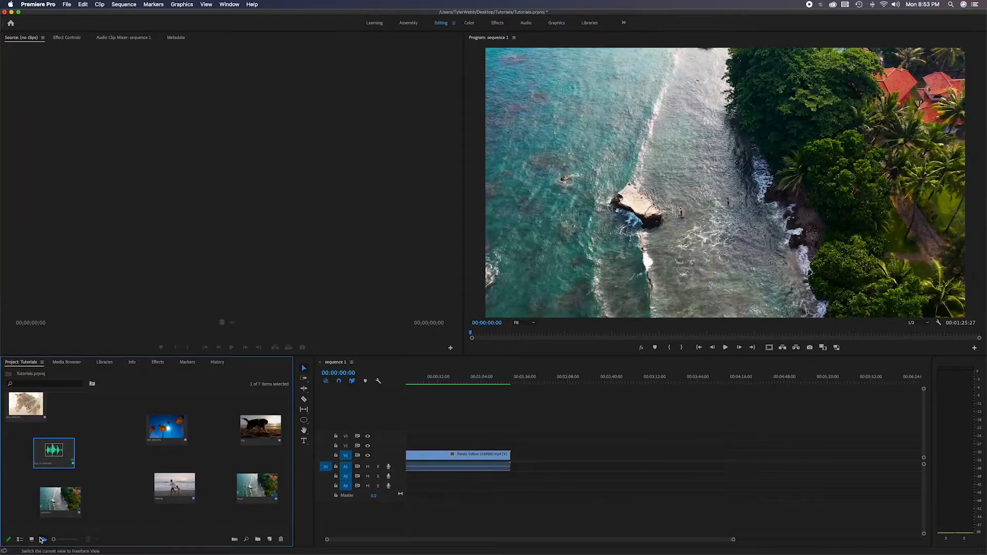
{"action": "left_click", "coordinate": [30, 539]}
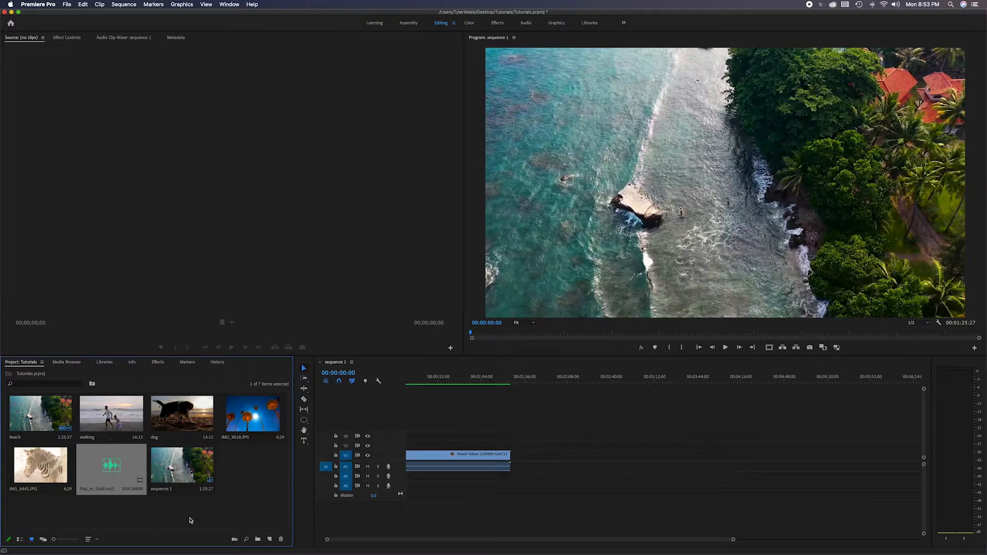
{"action": "mouse_move", "coordinate": [246, 505]}
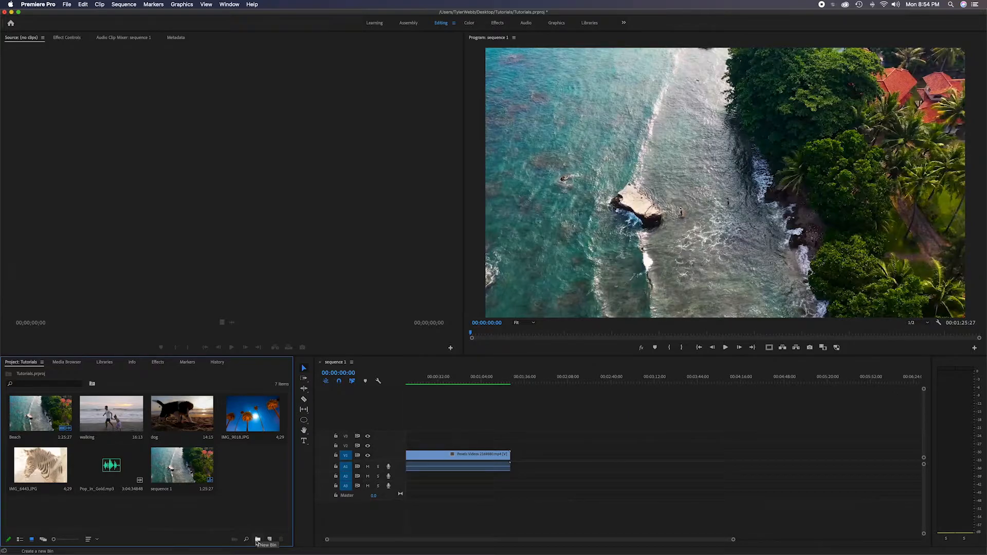
{"action": "left_click", "coordinate": [257, 539]}
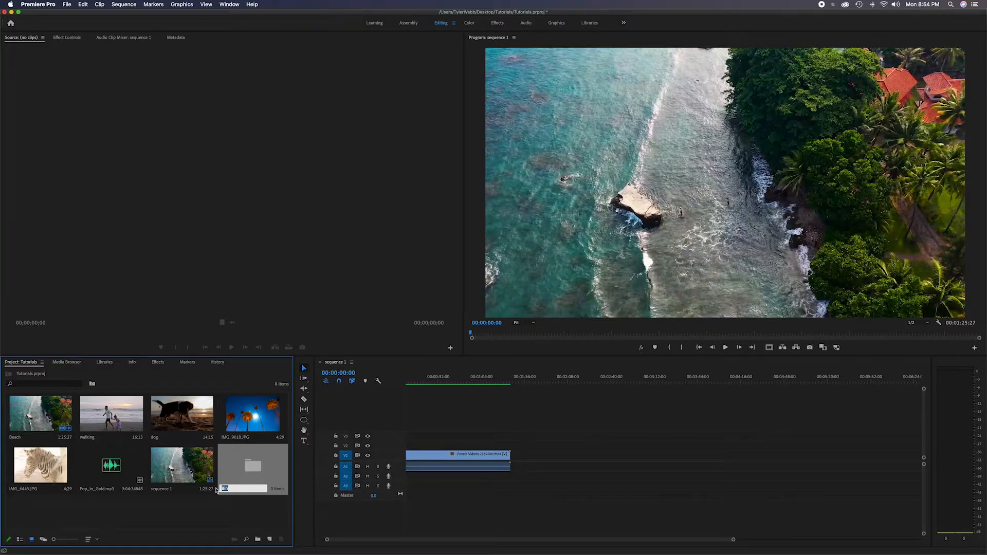
{"action": "type", "text": "video"}
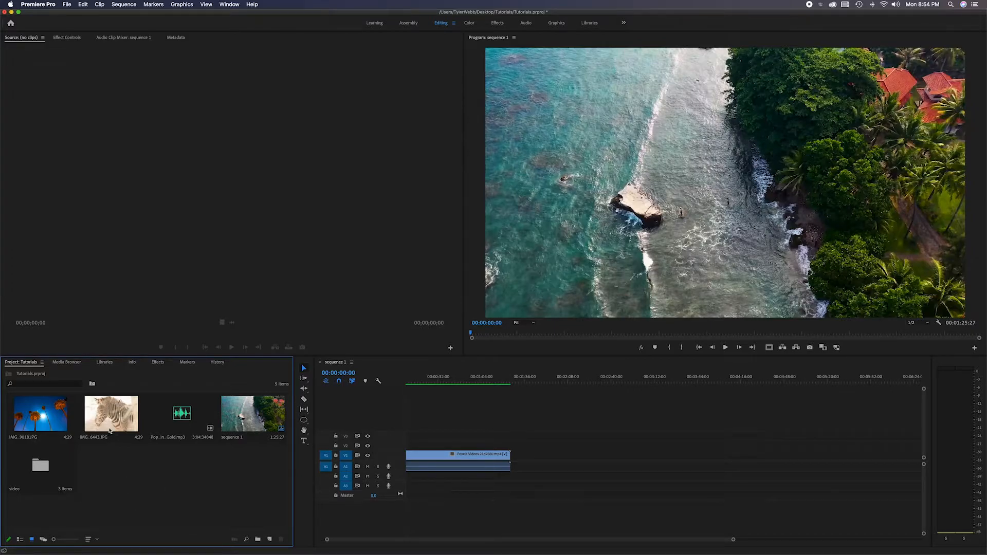
{"action": "mouse_move", "coordinate": [258, 539]}
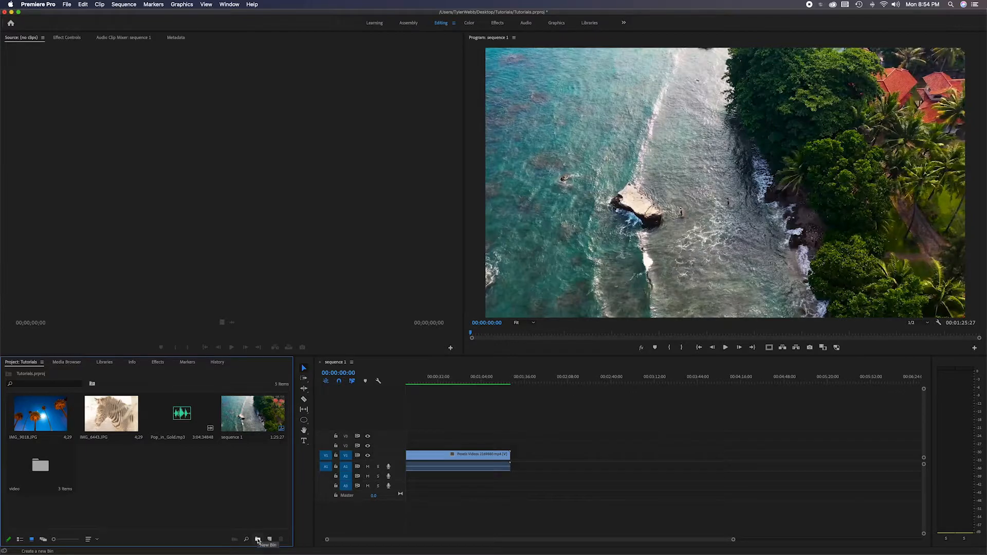
- Create a 'photo' bin for IMG_9018.JPG and IMG_6443.JPG, then add another new bin
{"action": "left_click", "coordinate": [258, 540]}
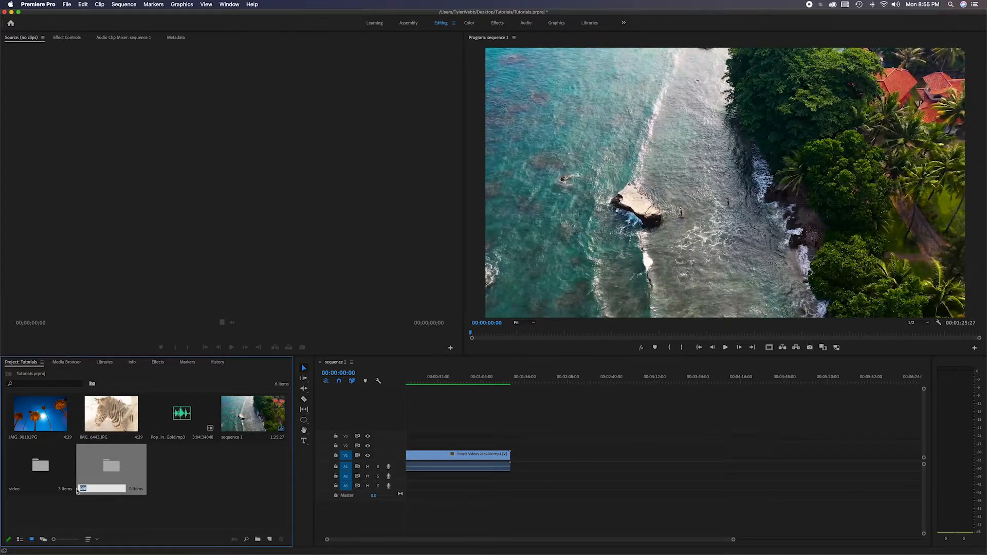
{"action": "type", "text": "photo"}
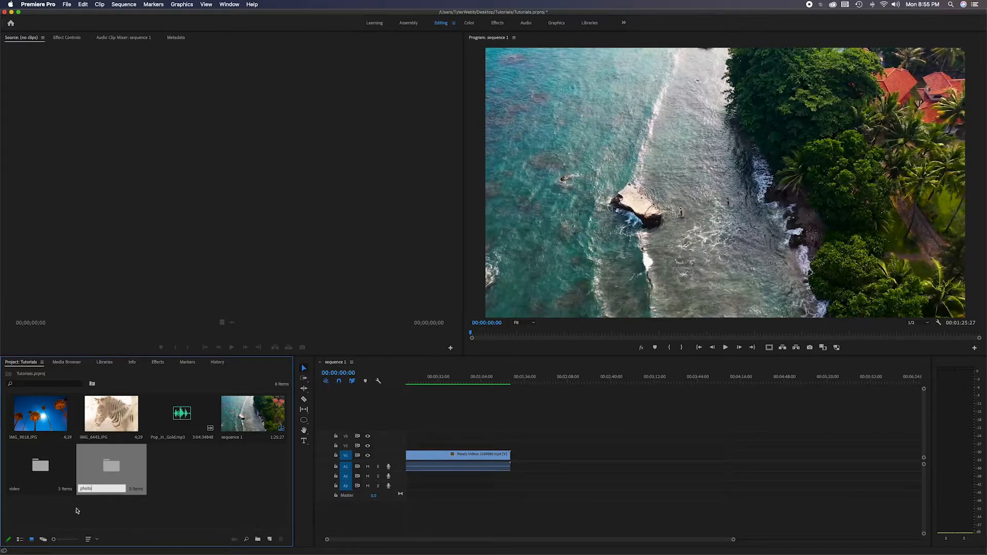
{"action": "left_click", "coordinate": [41, 413]}
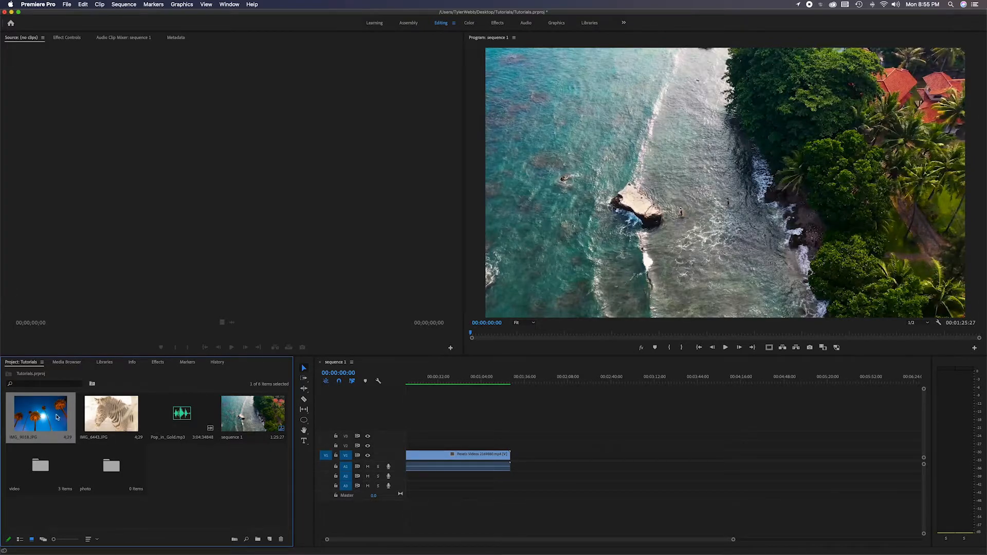
{"action": "left_click", "coordinate": [111, 413]}
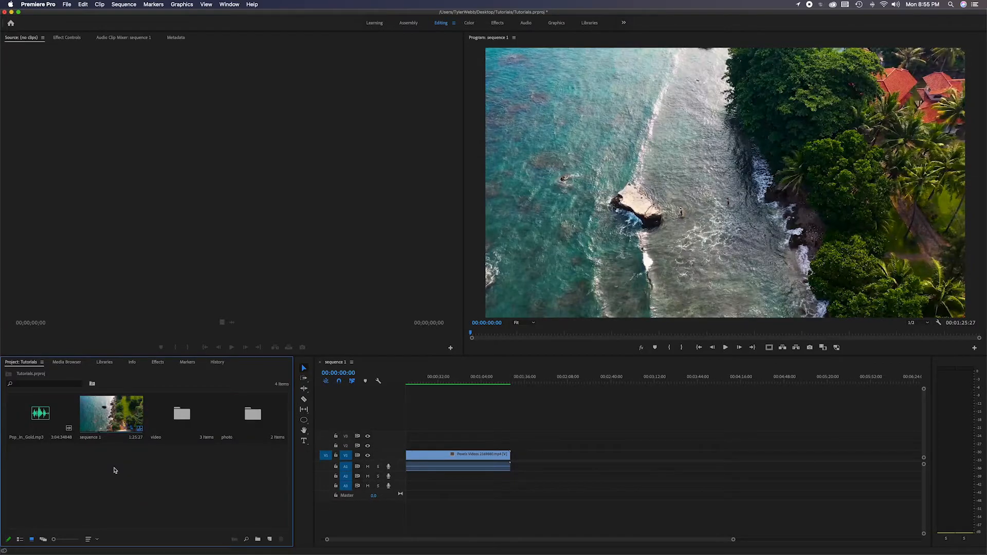
{"action": "mouse_move", "coordinate": [169, 473]}
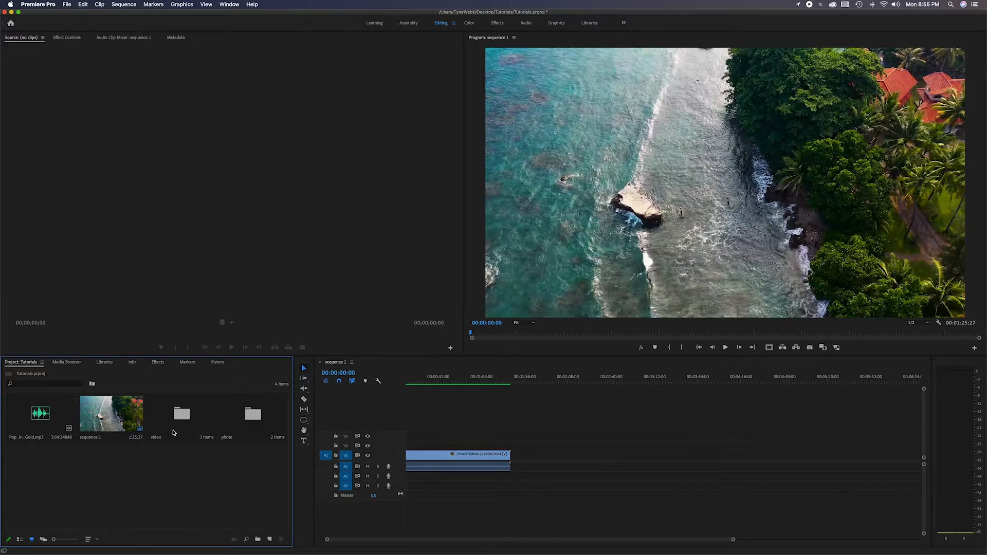
{"action": "mouse_move", "coordinate": [257, 539]}
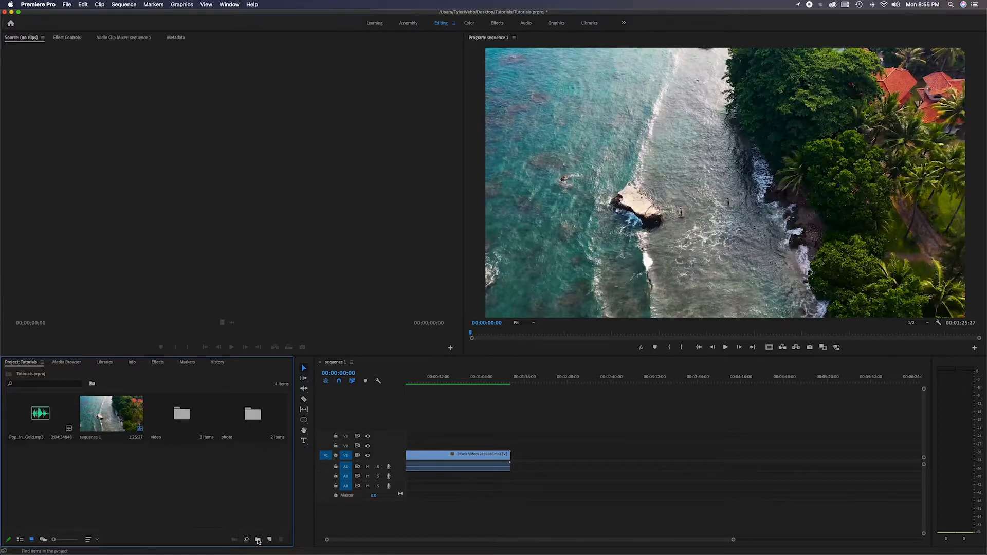
{"action": "left_click", "coordinate": [257, 540]}
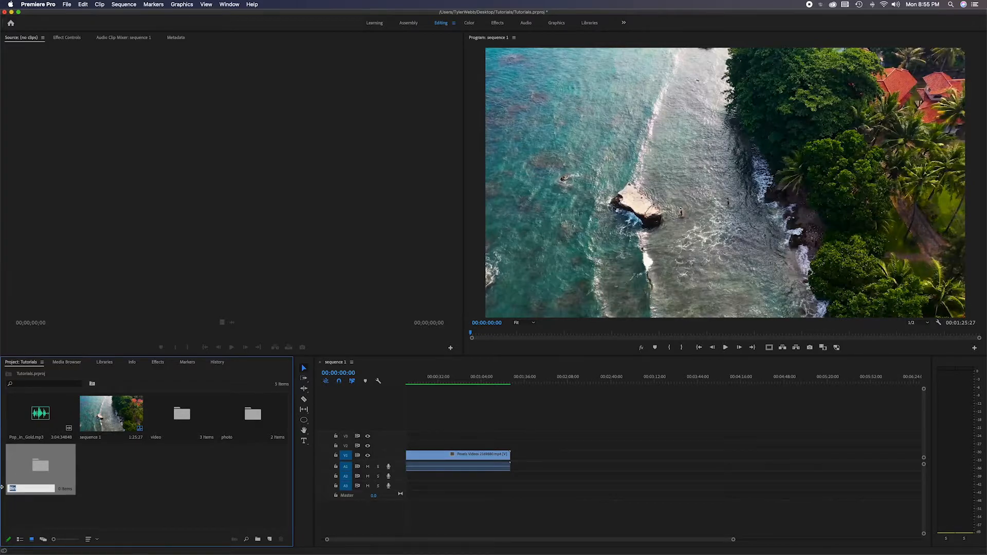
- Name the new bin 'music' to hold the Pop_In_Gold.mp3 track
{"action": "type", "text": "music"}
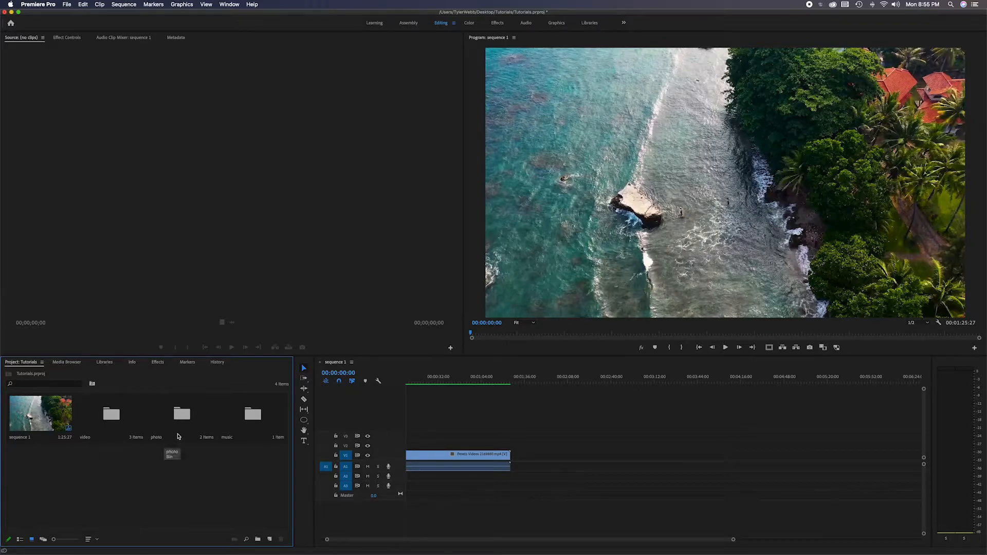
{"action": "mouse_move", "coordinate": [238, 454]}
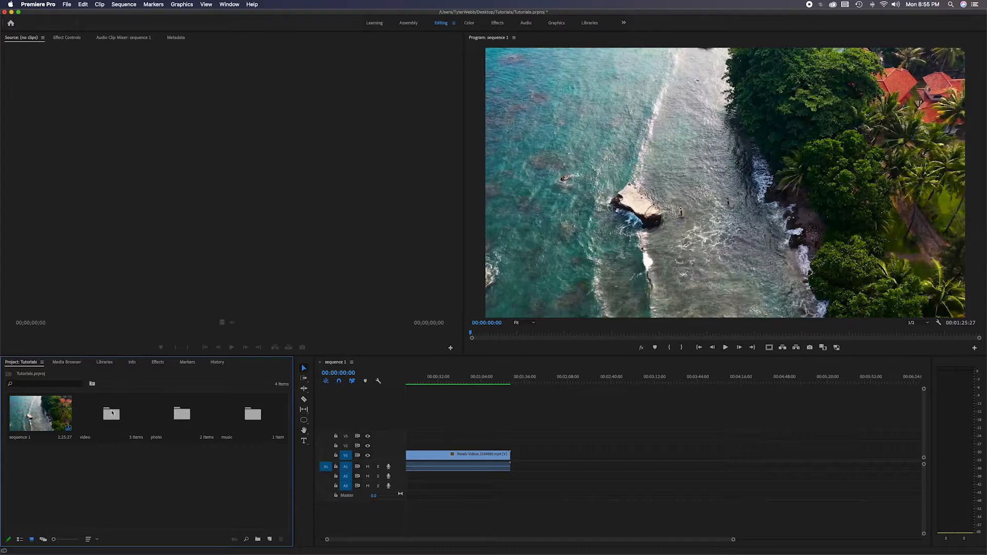
{"action": "mouse_move", "coordinate": [204, 427]}
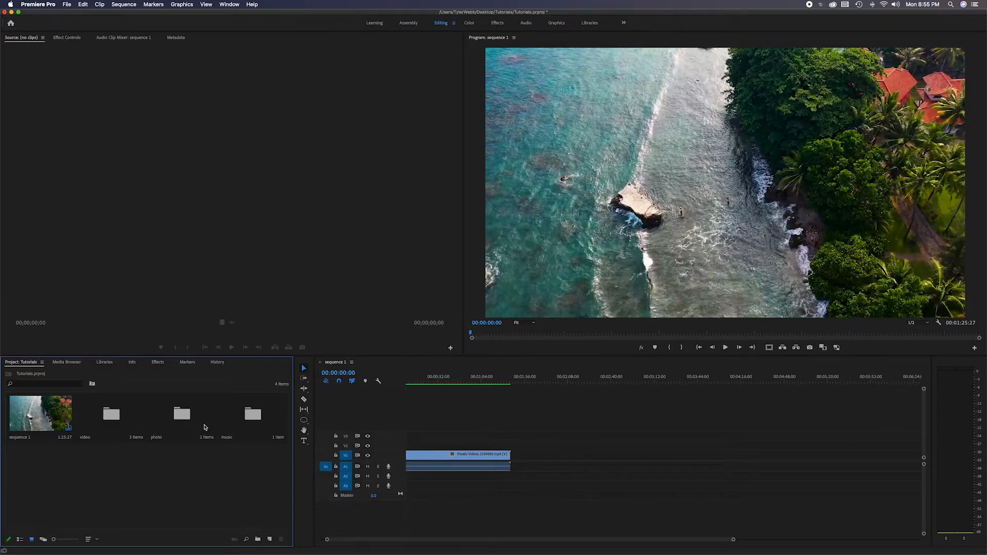
{"action": "mouse_move", "coordinate": [260, 460]}
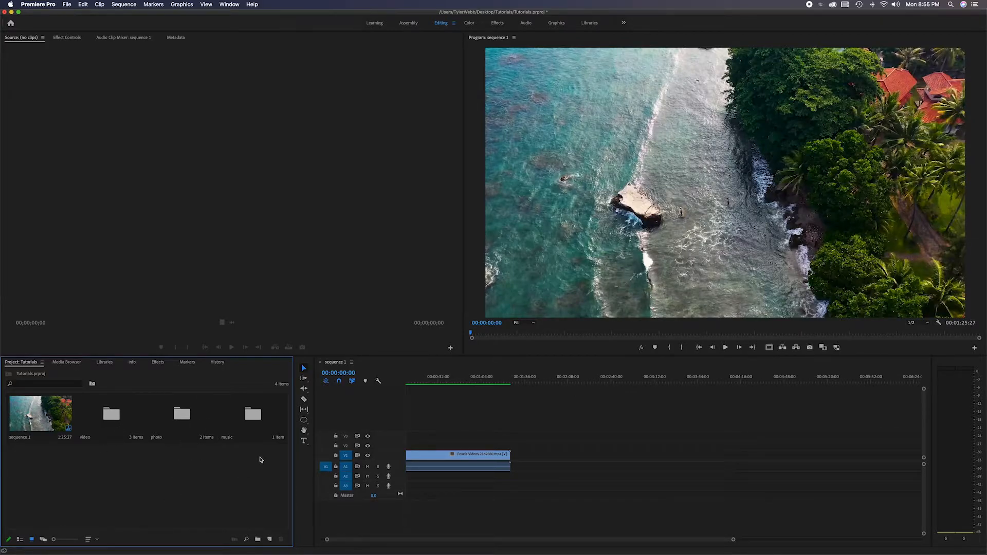
{"action": "mouse_move", "coordinate": [257, 424]}
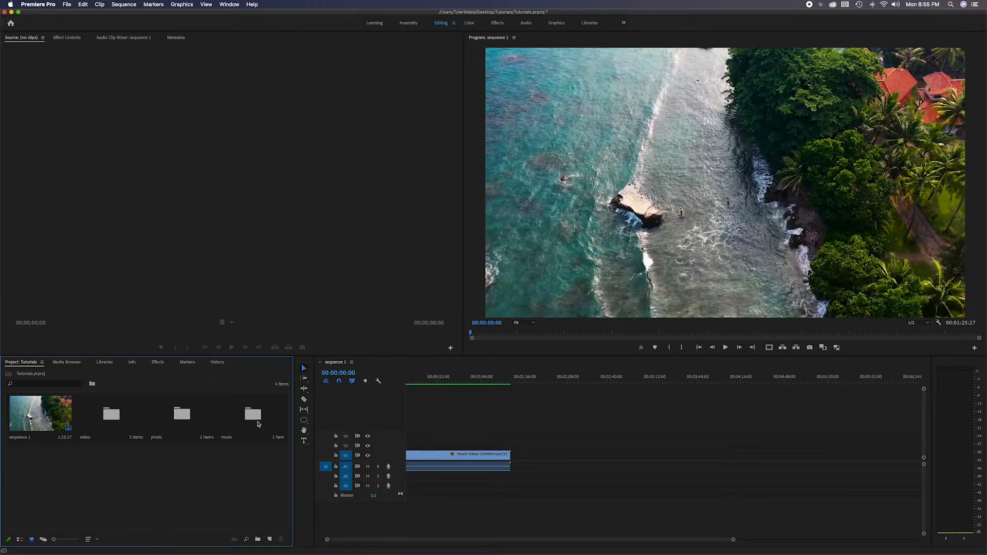
{"action": "mouse_move", "coordinate": [99, 462]}
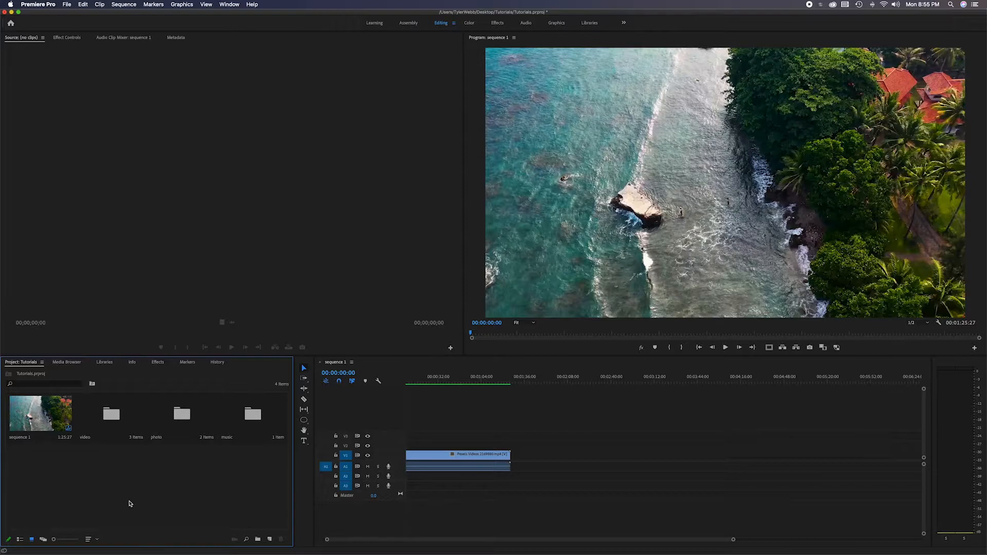
- Browse the bins in List View, return to Icon View, and open the video bin in its own panel
{"action": "left_click", "coordinate": [20, 539]}
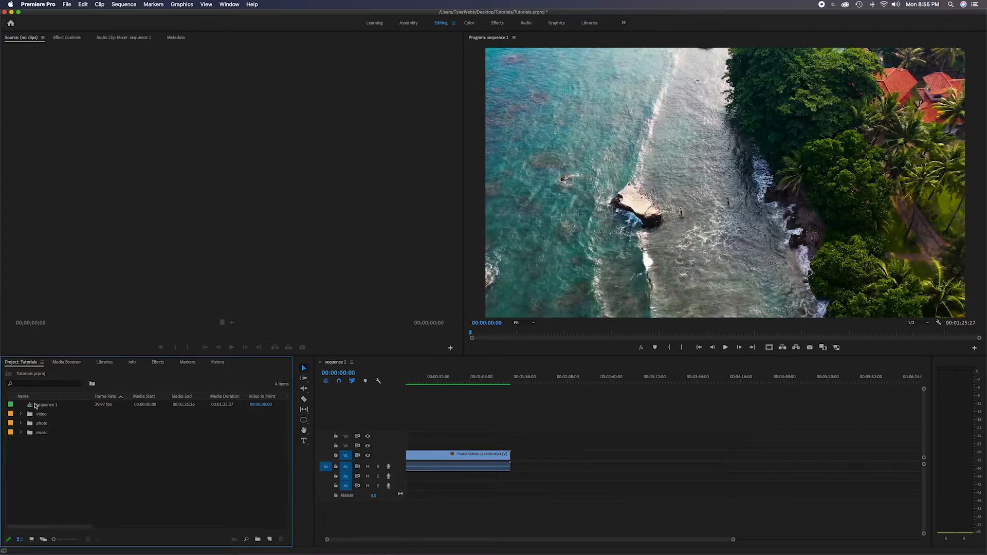
{"action": "left_click", "coordinate": [21, 413]}
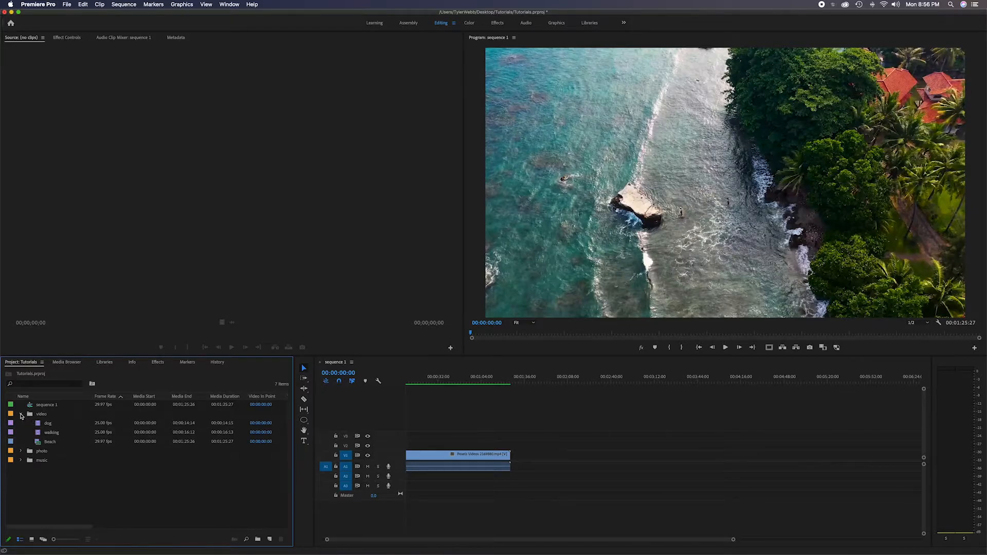
{"action": "left_click", "coordinate": [21, 415]}
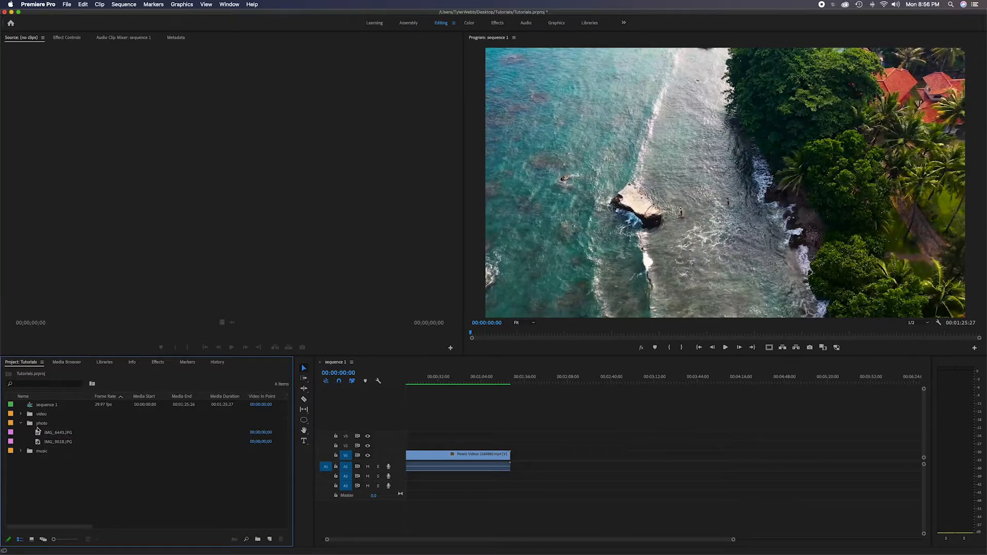
{"action": "left_click", "coordinate": [21, 423]}
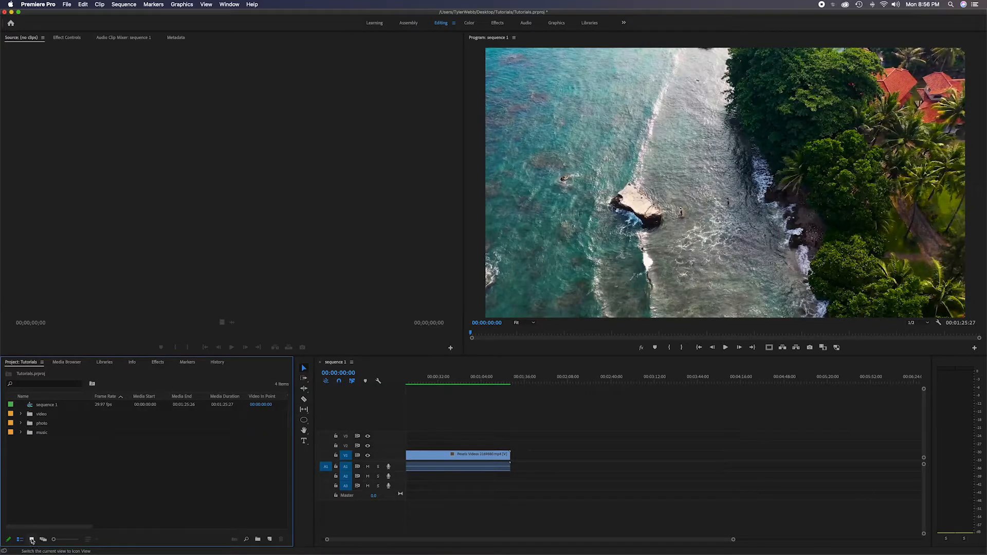
{"action": "left_click", "coordinate": [31, 539]}
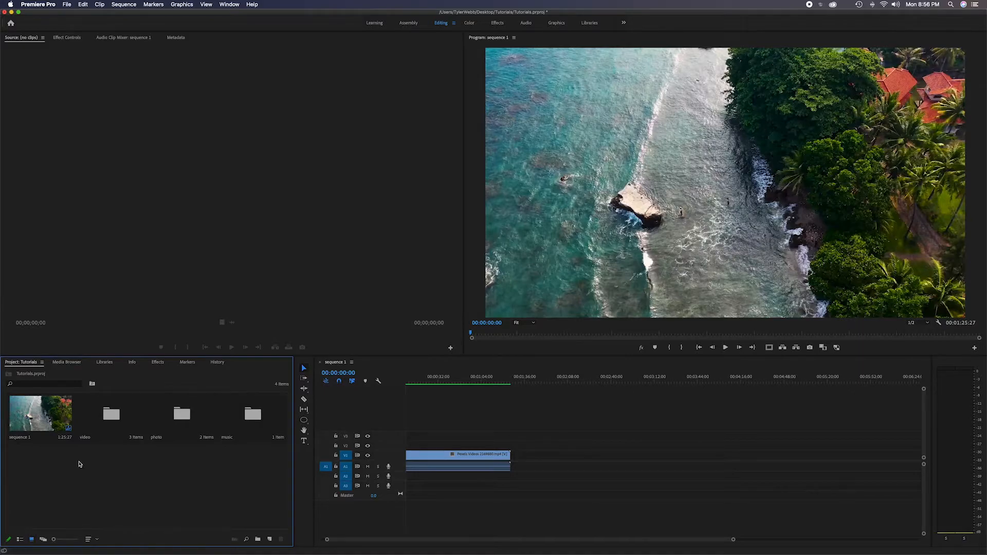
{"action": "double_click", "coordinate": [85, 413]}
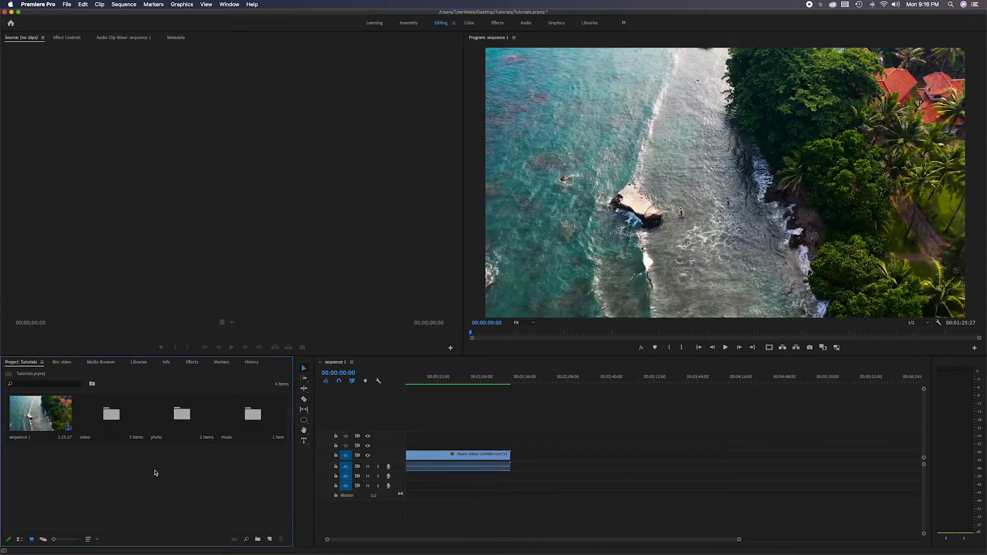
- Add a new bin named 'b roll' from the Project panel's context menu
{"action": "right_click", "coordinate": [154, 473]}
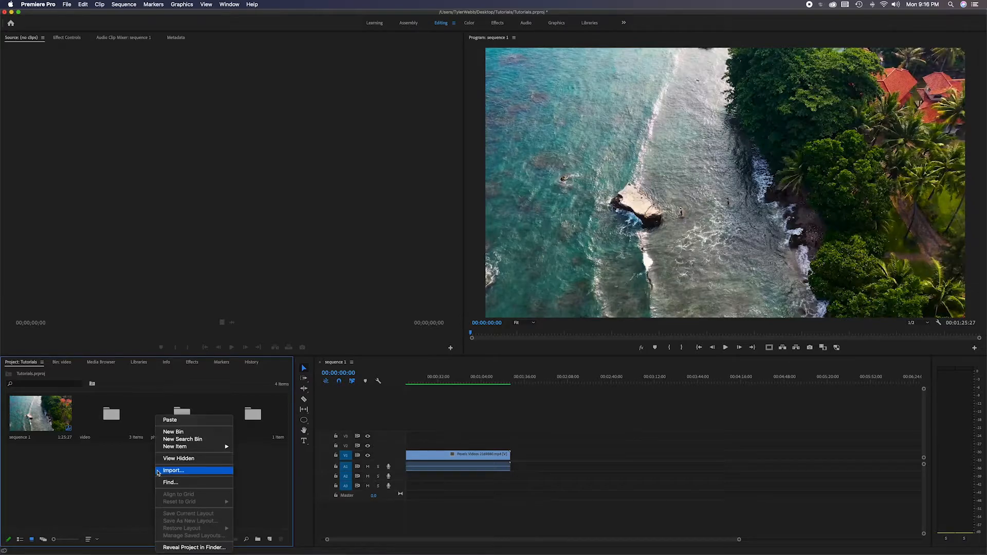
{"action": "mouse_move", "coordinate": [173, 431]}
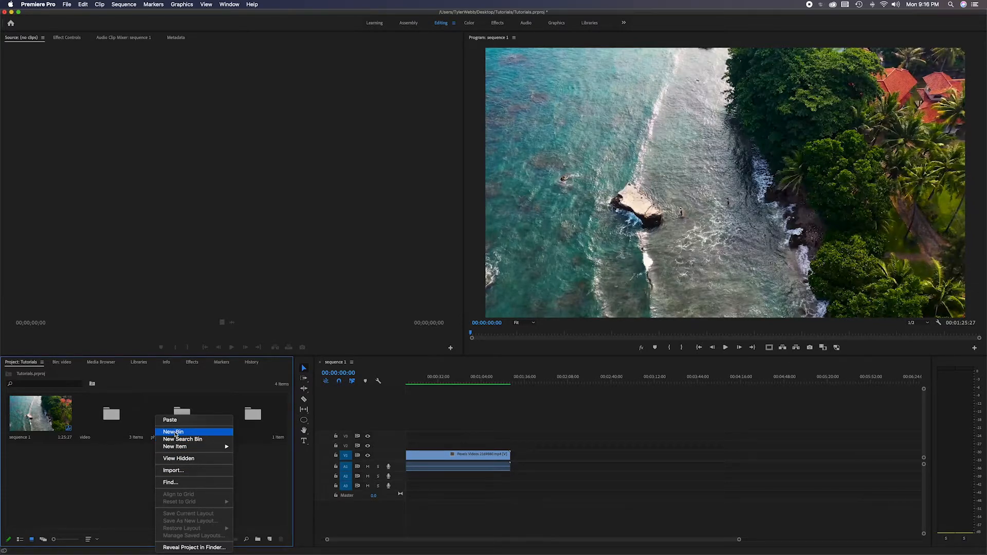
{"action": "left_click", "coordinate": [173, 431]}
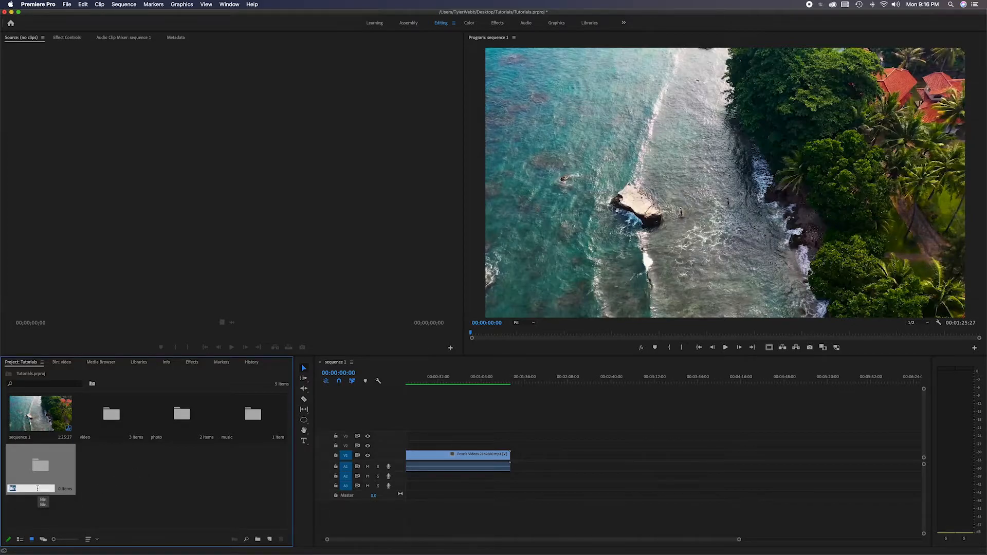
{"action": "type", "text": "b roll"}
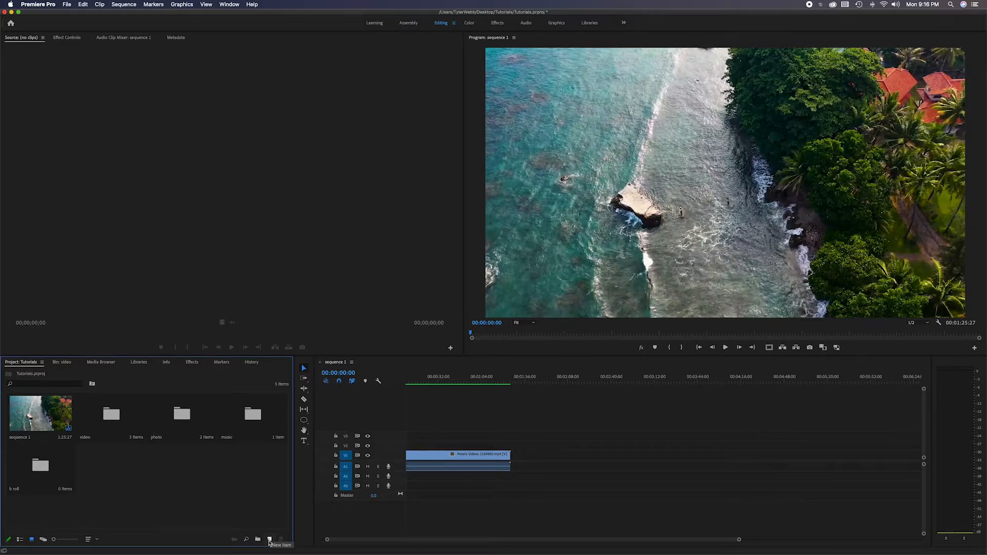
- Create a new sequence from the HDV 1080p24 preset after comparing other HDV presets
{"action": "left_click", "coordinate": [269, 539]}
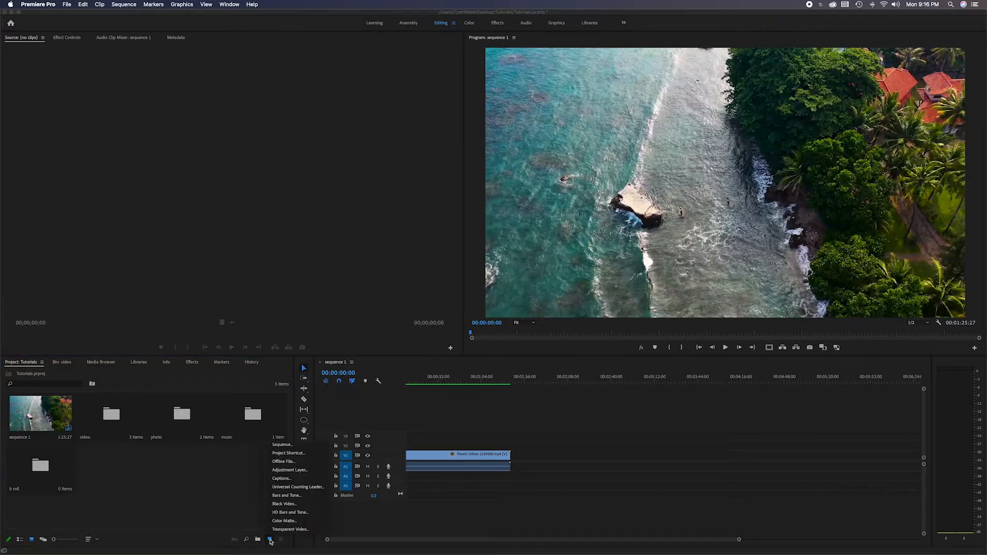
{"action": "mouse_move", "coordinate": [297, 469]}
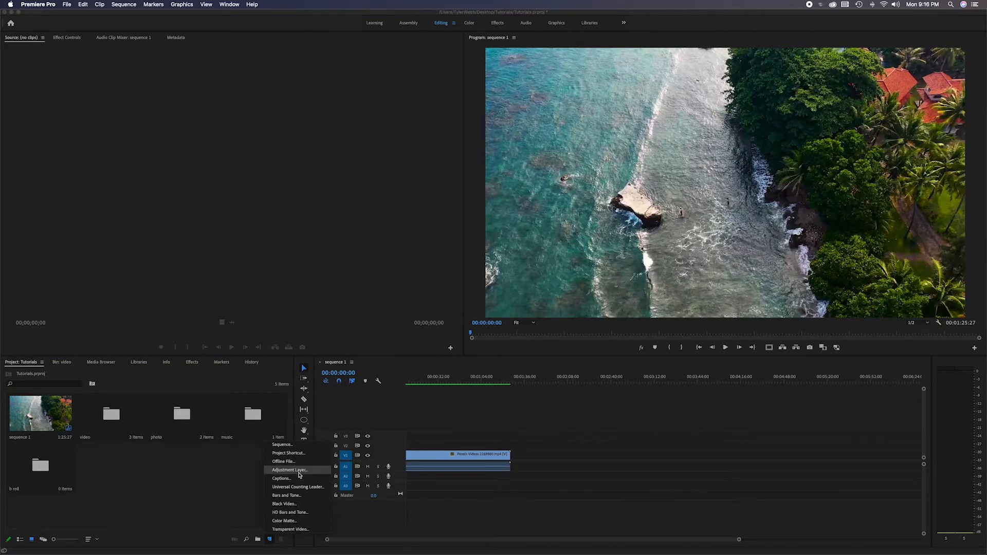
{"action": "mouse_move", "coordinate": [281, 445]}
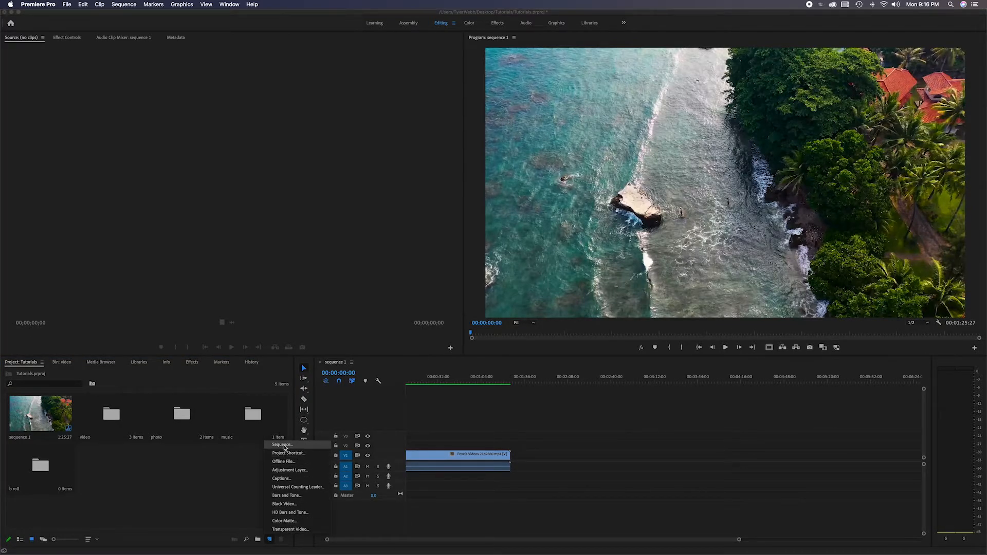
{"action": "left_click", "coordinate": [281, 445]}
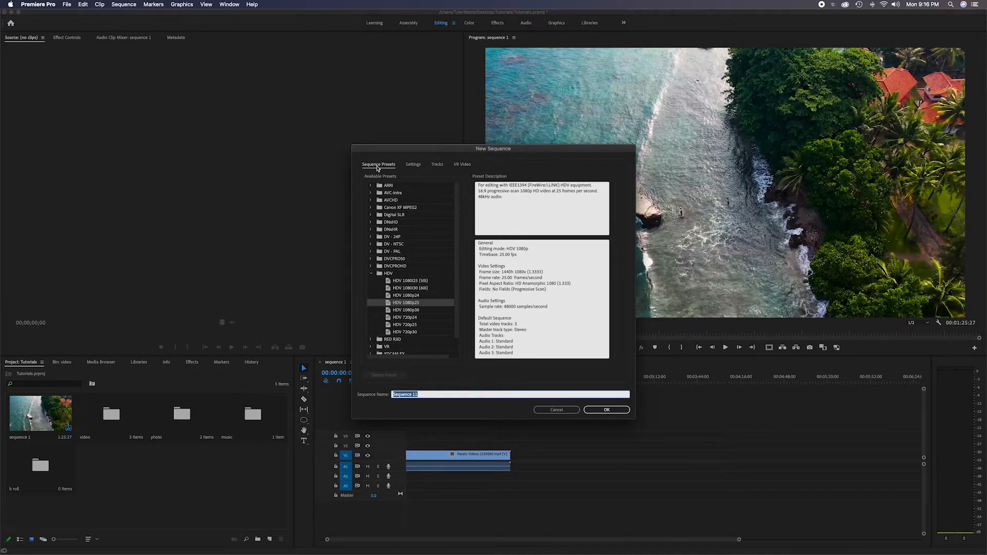
{"action": "left_click", "coordinate": [406, 295]}
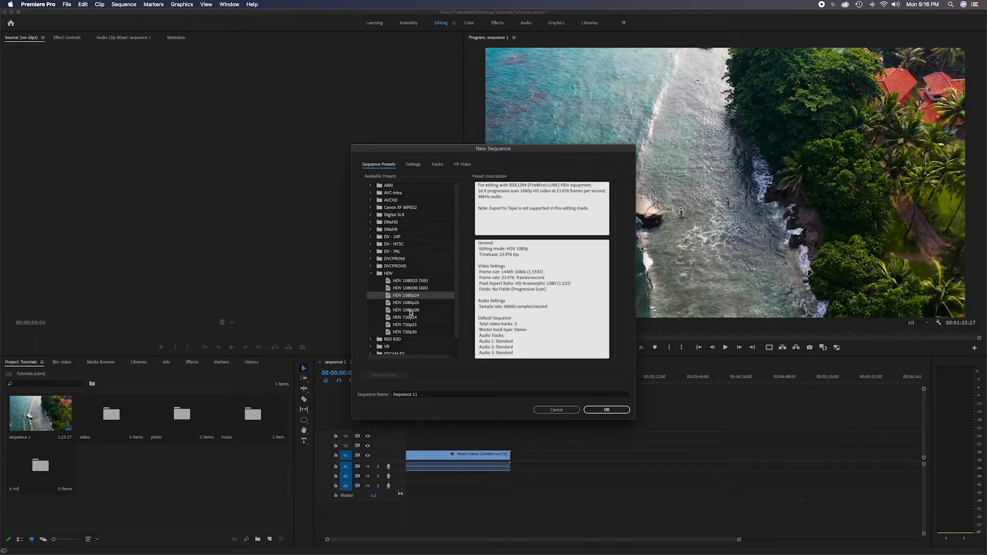
{"action": "left_click", "coordinate": [406, 309]}
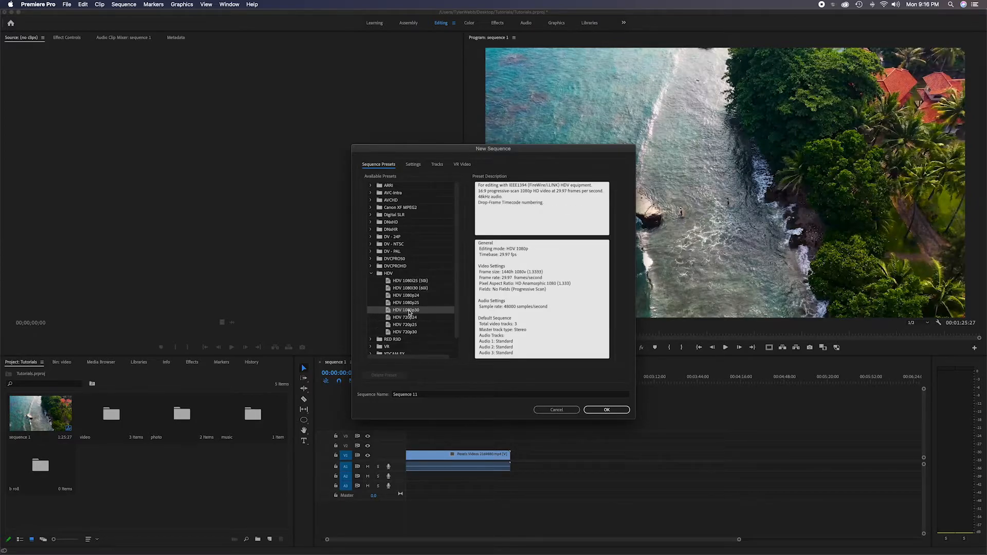
{"action": "left_click", "coordinate": [406, 324]}
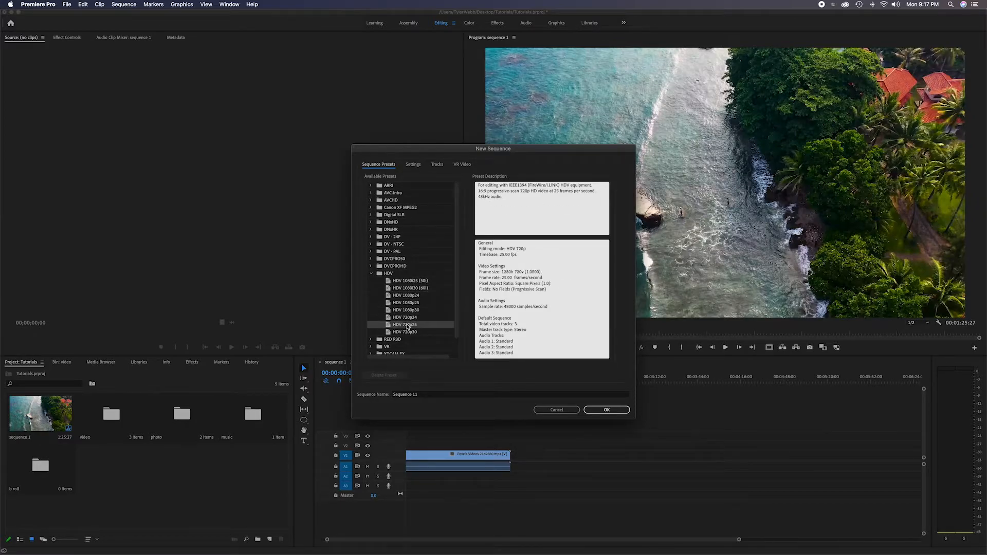
{"action": "left_click", "coordinate": [406, 317]}
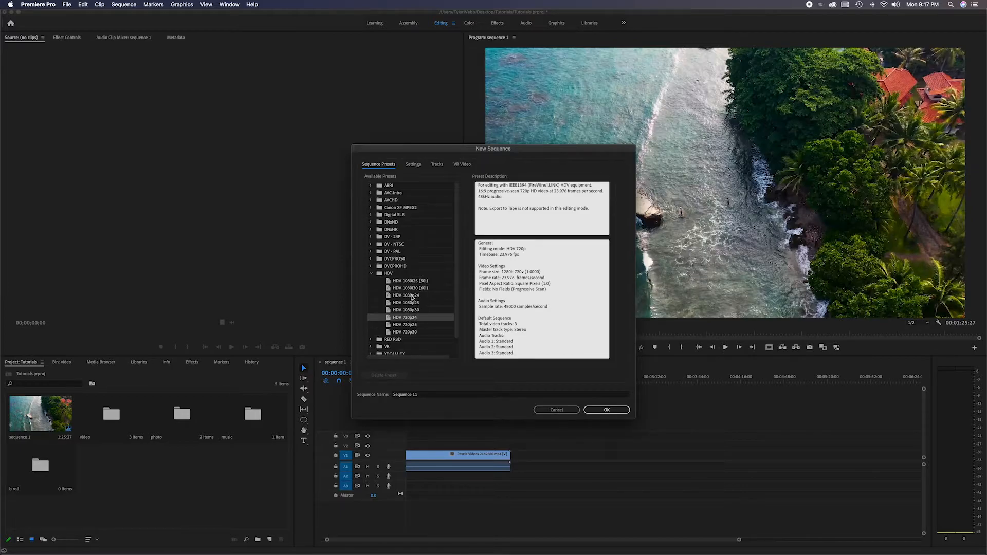
{"action": "left_click", "coordinate": [406, 295]}
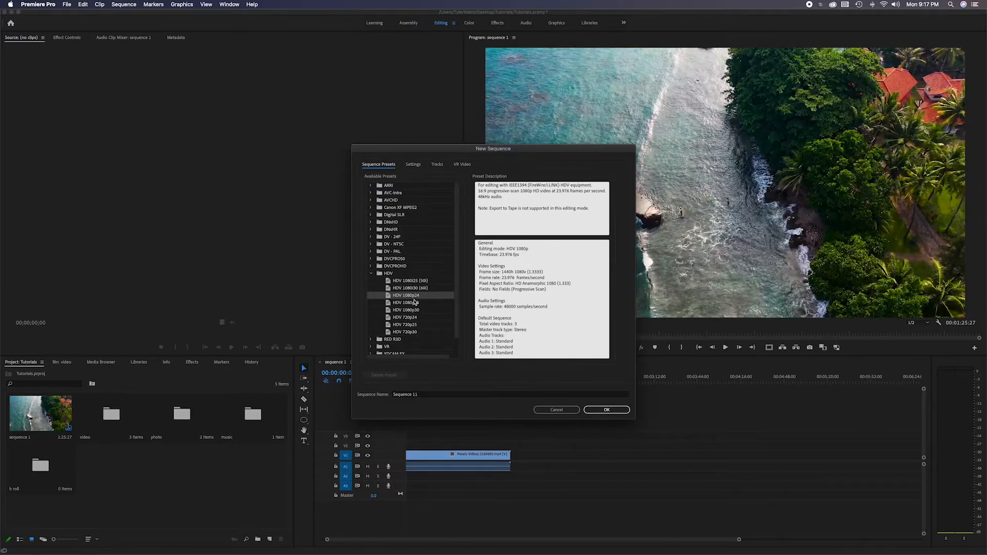
{"action": "left_click", "coordinate": [406, 295]}
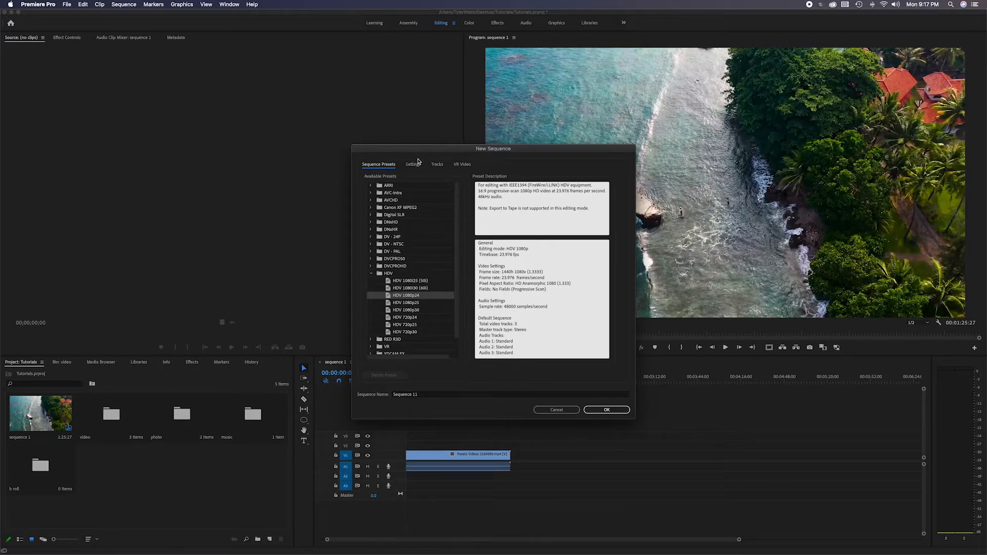
{"action": "left_click", "coordinate": [412, 165]}
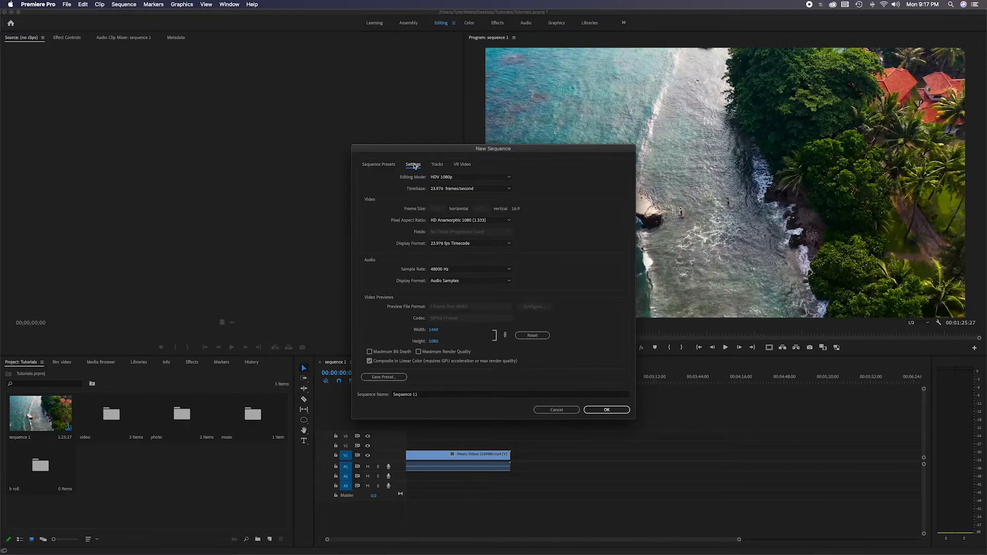
{"action": "left_click", "coordinate": [378, 164]}
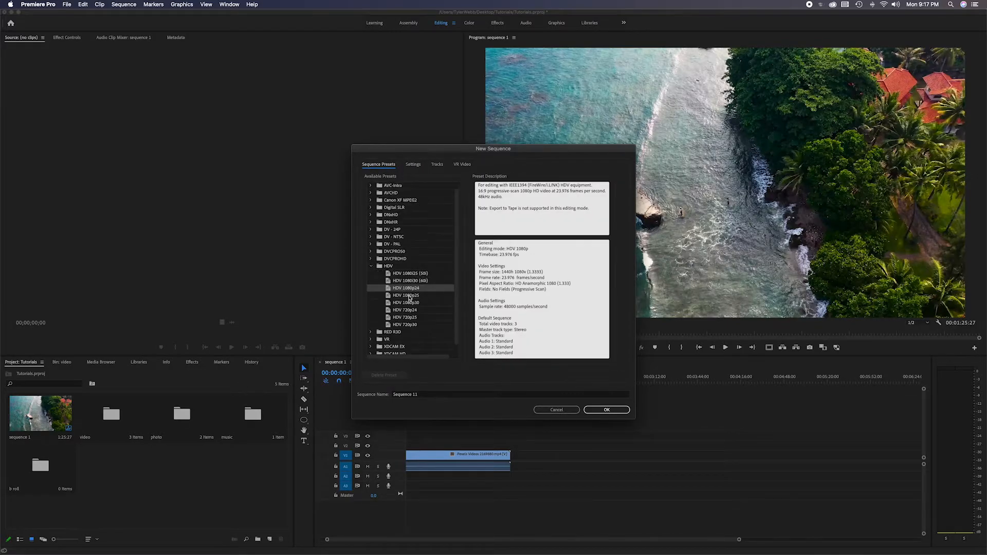
{"action": "mouse_move", "coordinate": [408, 296]}
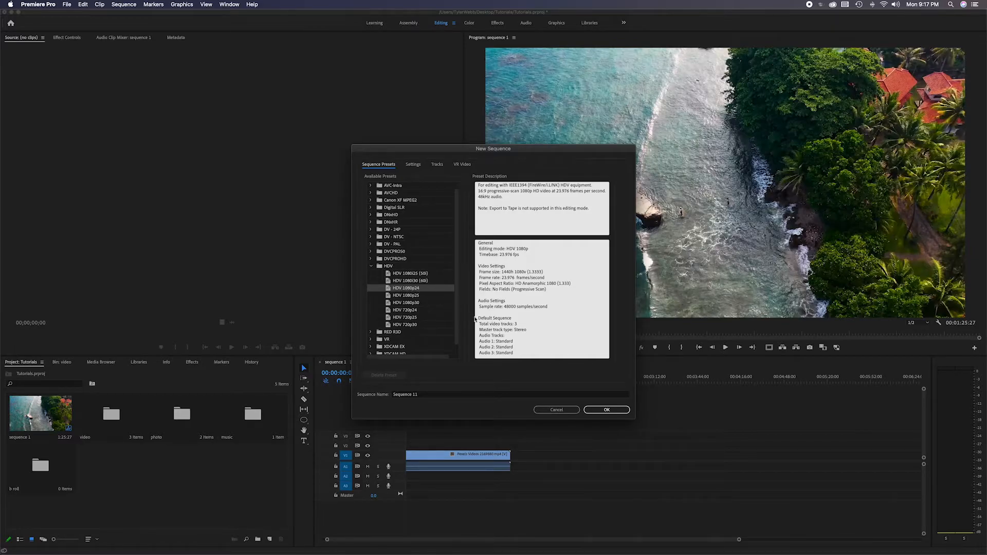
{"action": "left_click", "coordinate": [605, 410]}
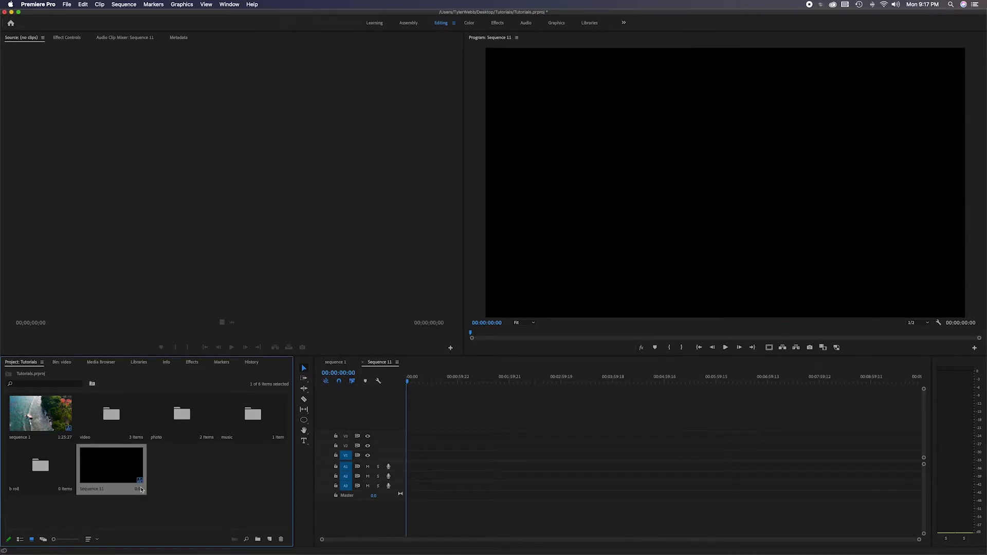
{"action": "mouse_move", "coordinate": [197, 478]}
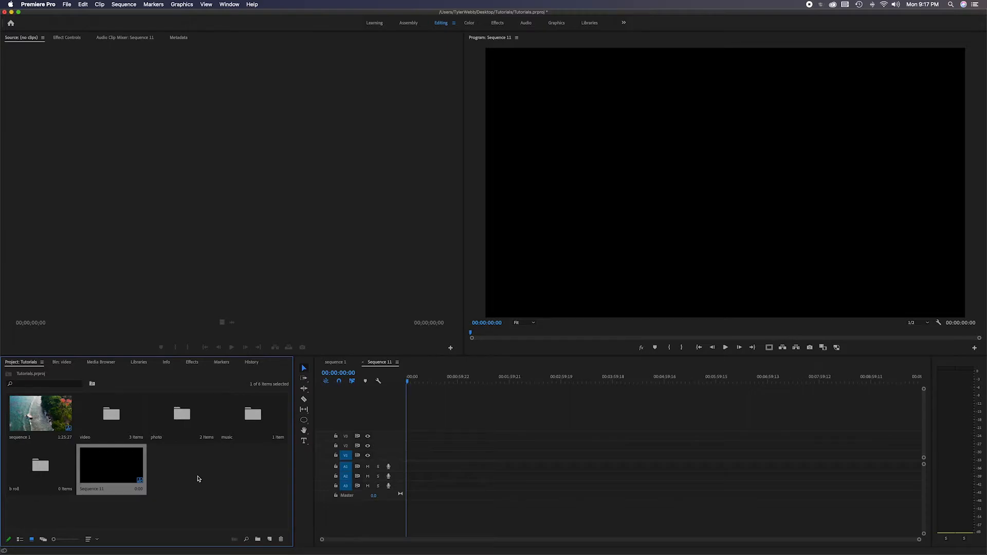
- Rename Sequence 11 to 'Sequence 2' in the Project panel
{"action": "double_click", "coordinate": [92, 488]}
{"action": "type", "text": "2"}
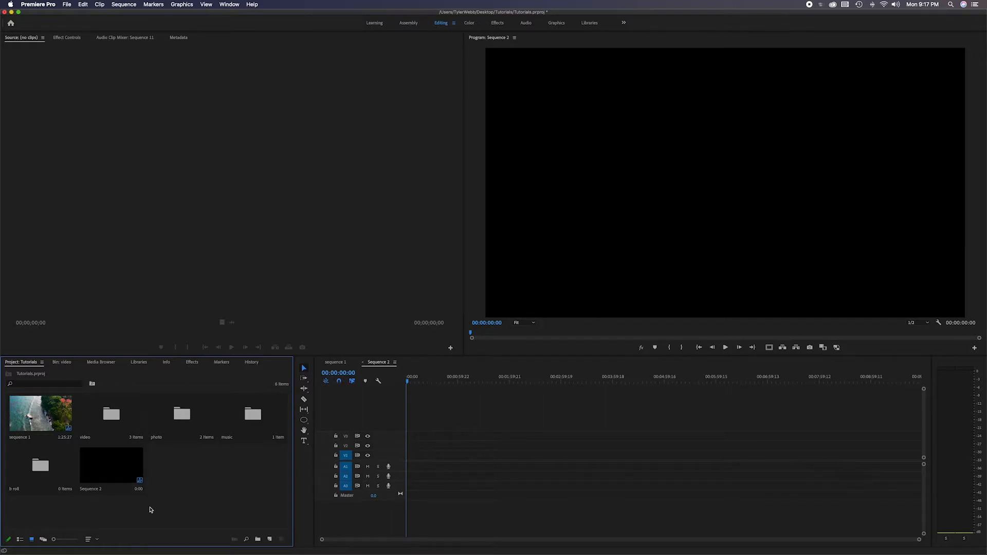
{"action": "mouse_move", "coordinate": [161, 480]}
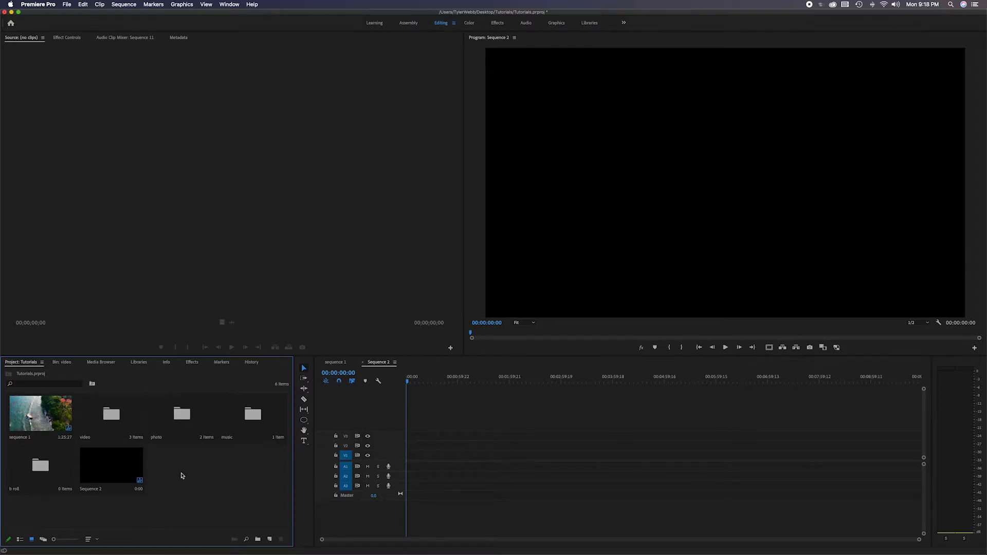
{"action": "right_click", "coordinate": [182, 475]}
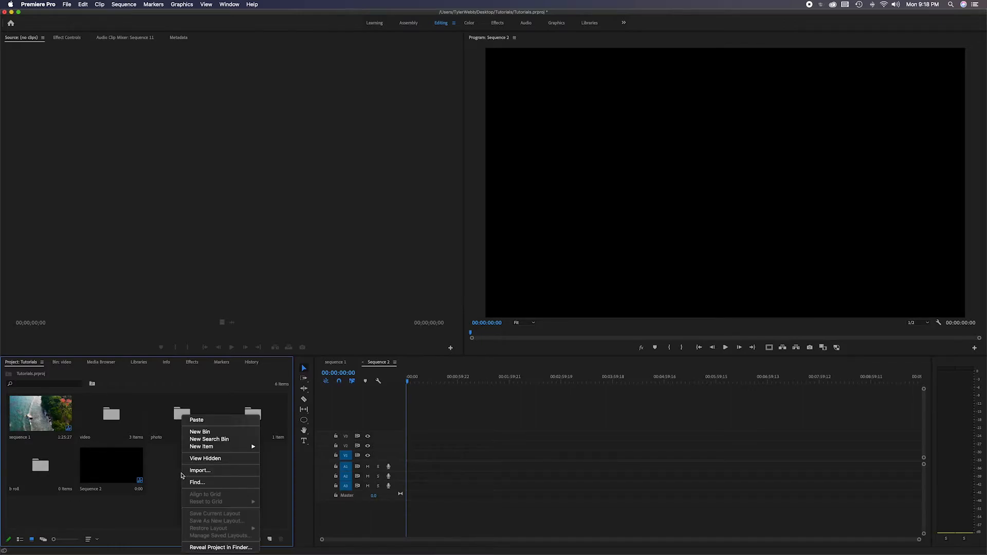
{"action": "mouse_move", "coordinate": [201, 446]}
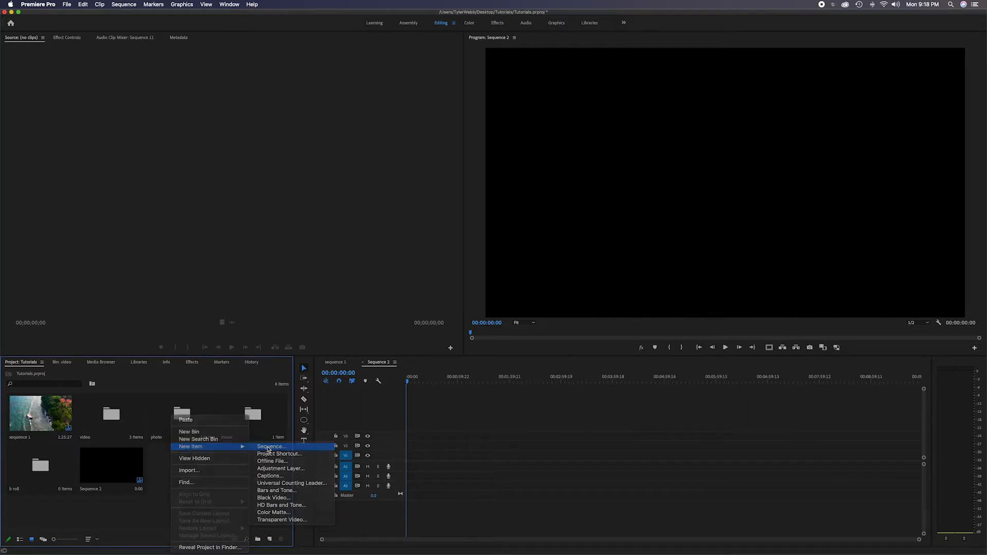
{"action": "left_click", "coordinate": [271, 446]}
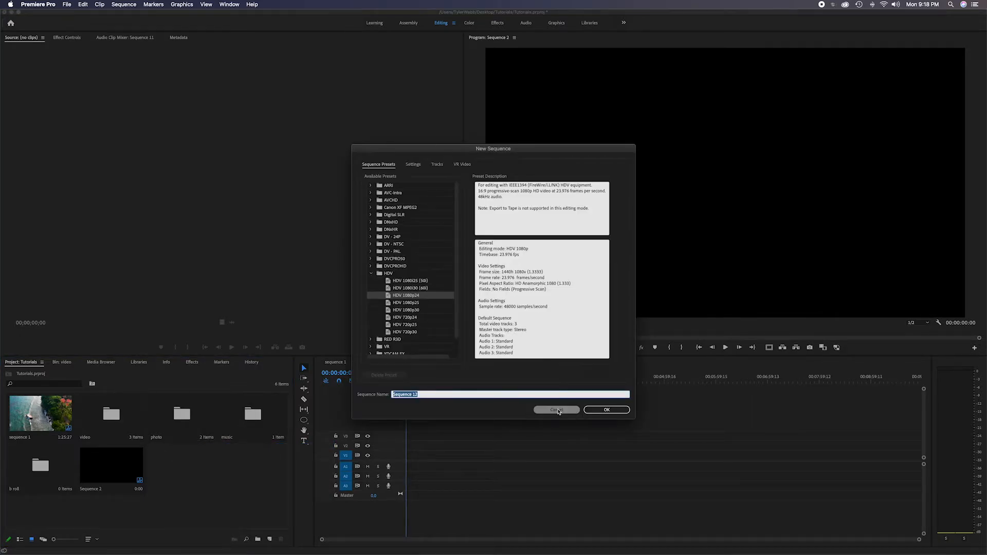
{"action": "left_click", "coordinate": [555, 410]}
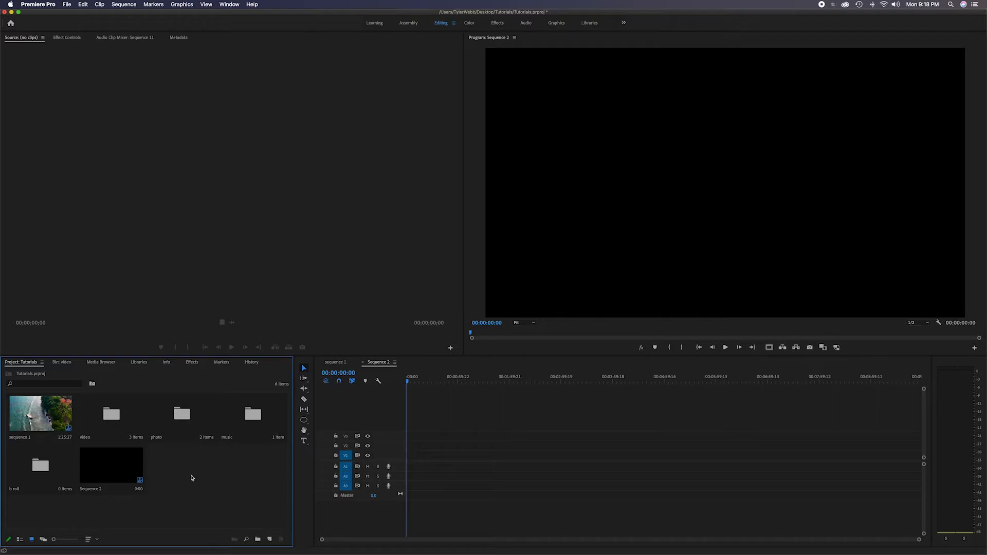
{"action": "mouse_move", "coordinate": [202, 479]}
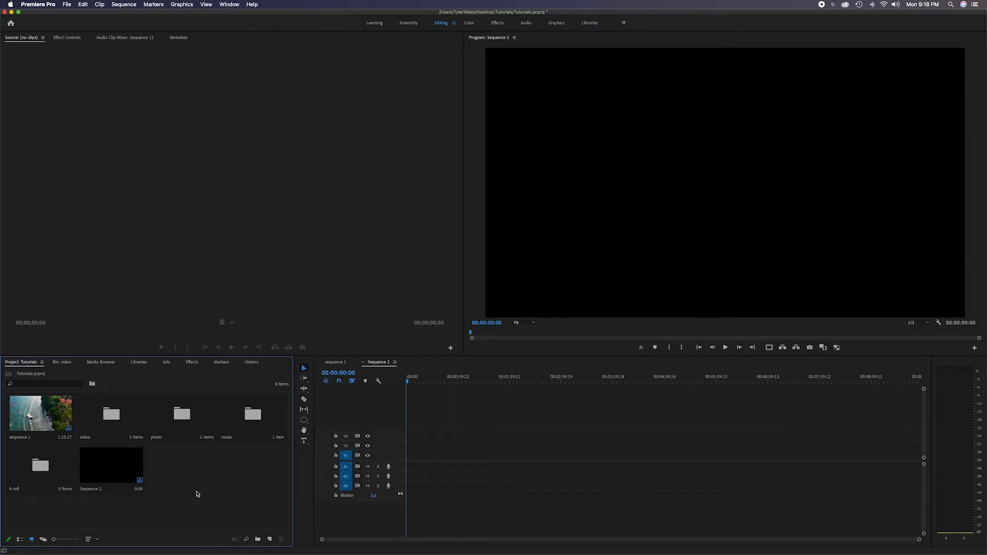
{"action": "mouse_move", "coordinate": [204, 499]}
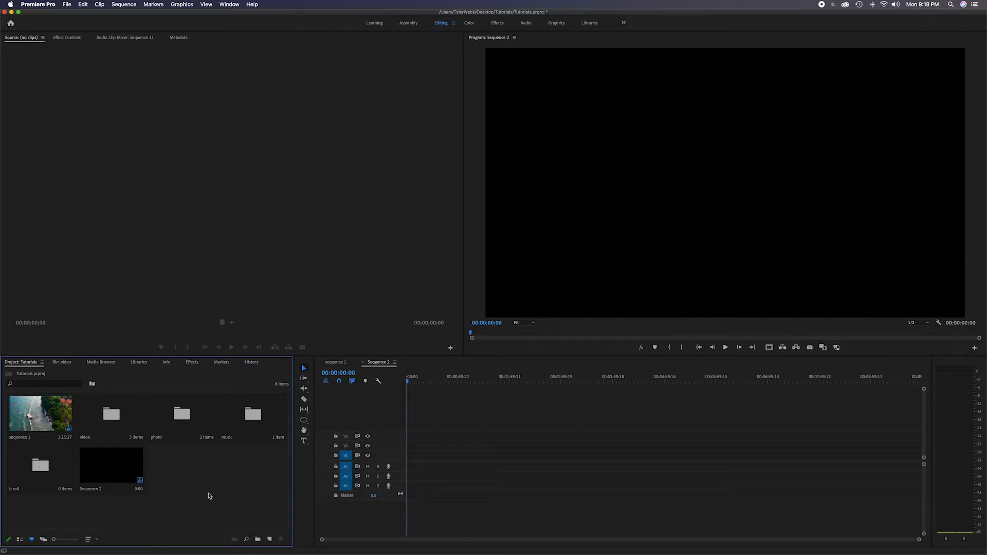
{"action": "mouse_move", "coordinate": [54, 539]}
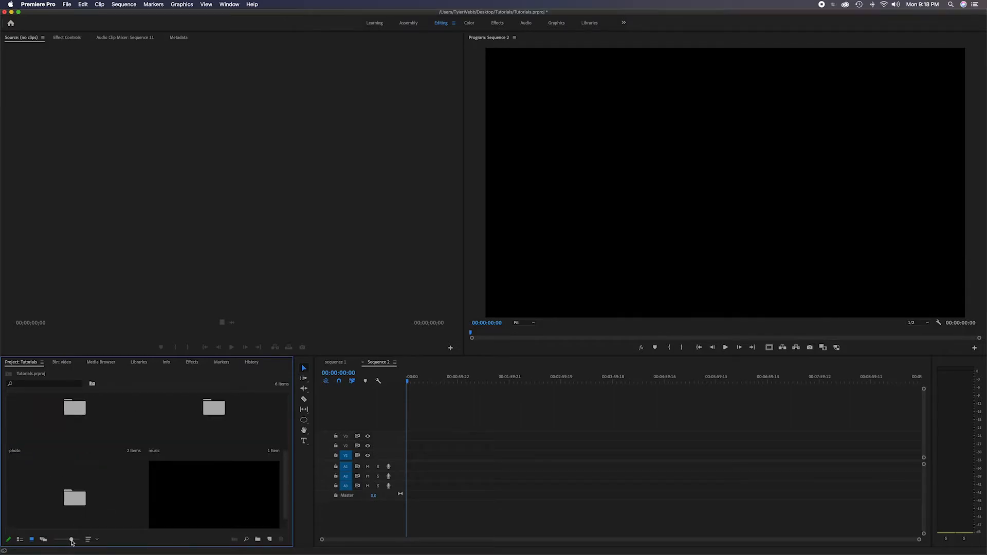
{"action": "left_click", "coordinate": [19, 540]}
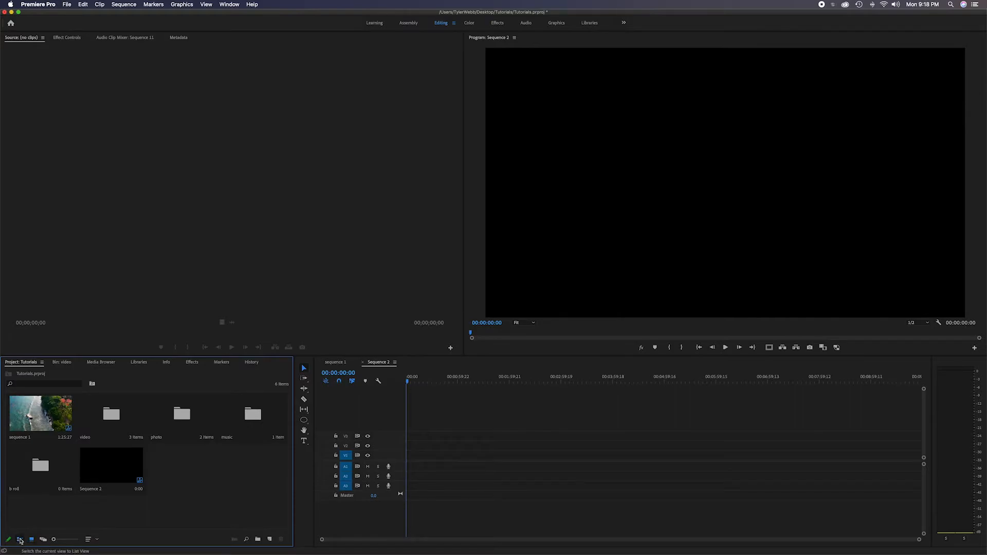
{"action": "left_click", "coordinate": [19, 539]}
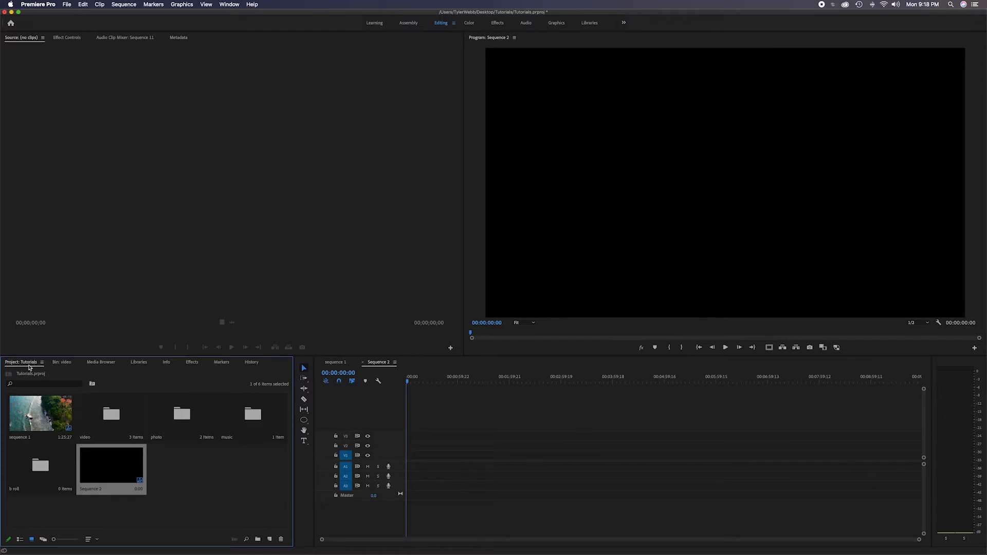
{"action": "mouse_move", "coordinate": [60, 365]}
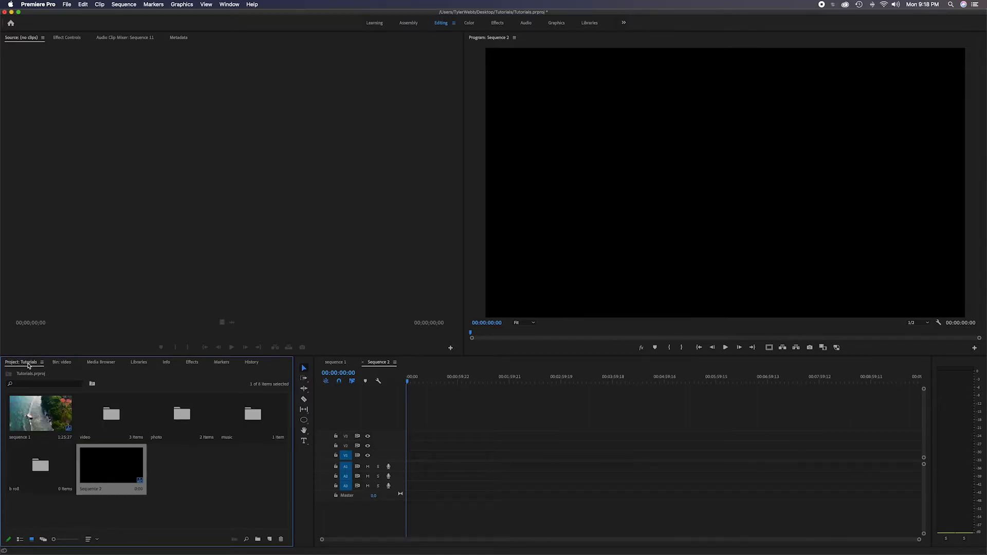
{"action": "left_click", "coordinate": [191, 362]}
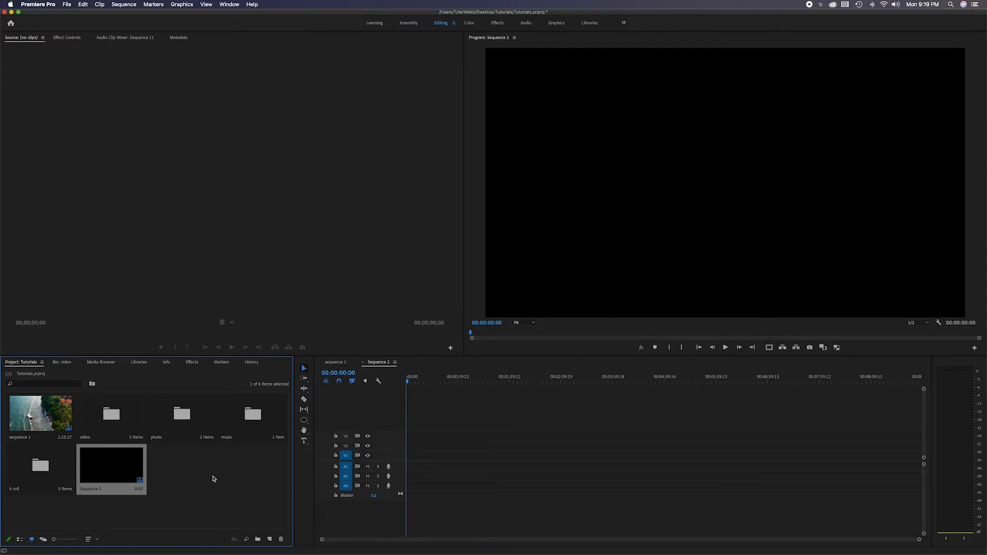
{"action": "mouse_move", "coordinate": [233, 370]}
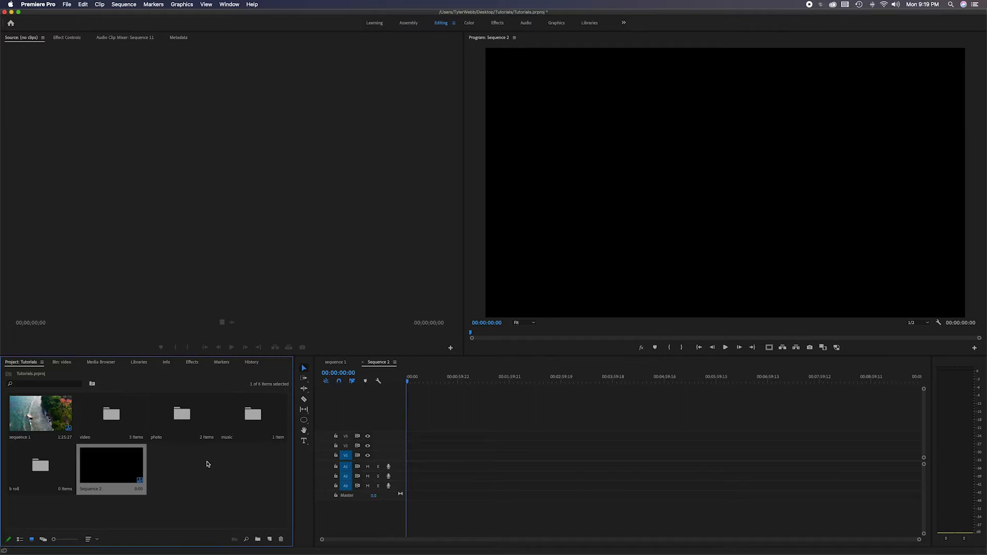
{"action": "mouse_move", "coordinate": [433, 36]}
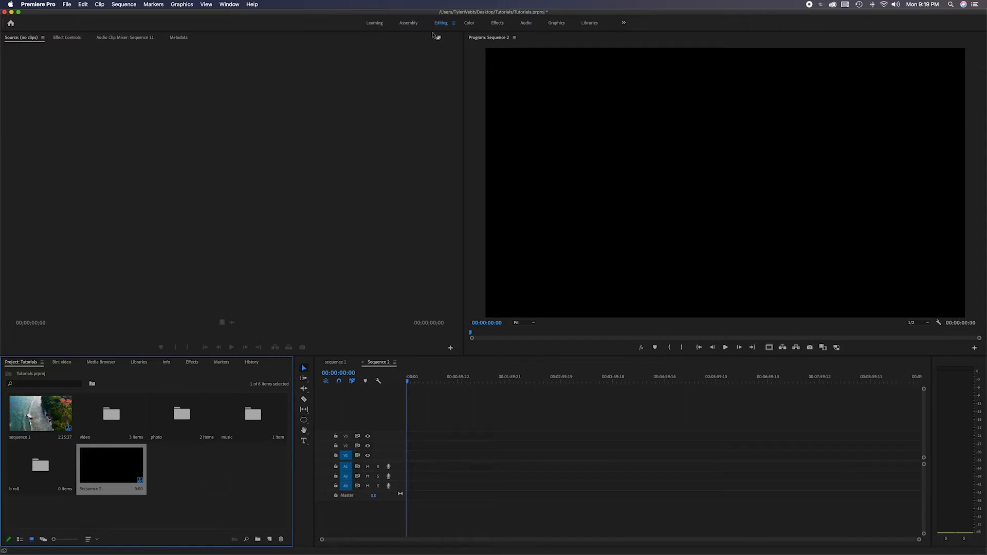
{"action": "mouse_move", "coordinate": [466, 22]}
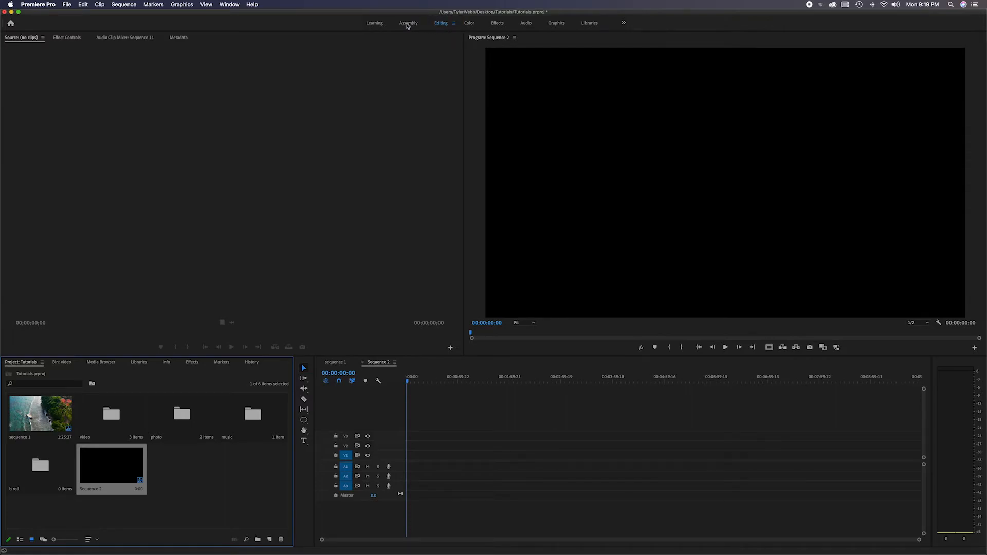
- Switch to the Assembly workspace, then return to the Editing workspace
{"action": "left_click", "coordinate": [407, 23]}
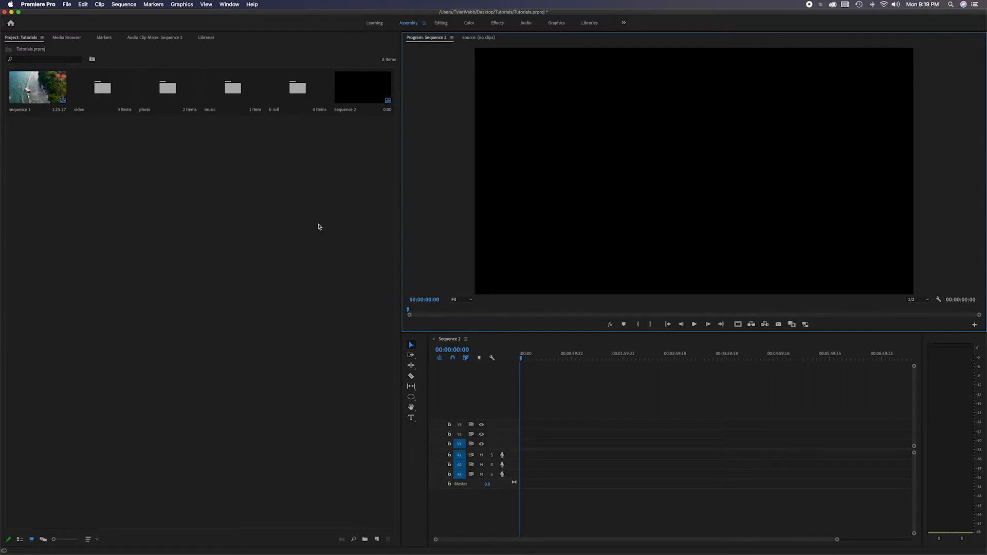
{"action": "mouse_move", "coordinate": [118, 235]}
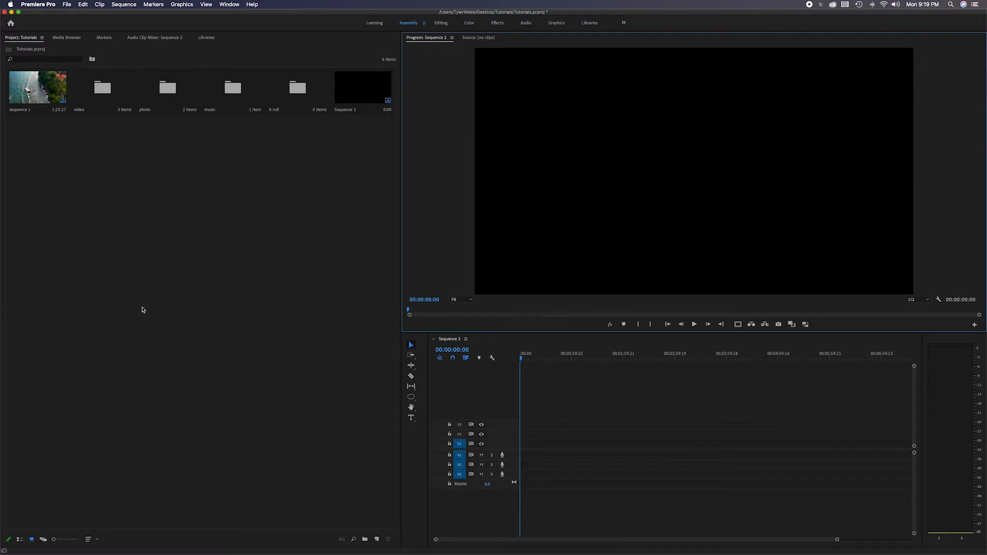
{"action": "mouse_move", "coordinate": [134, 185]}
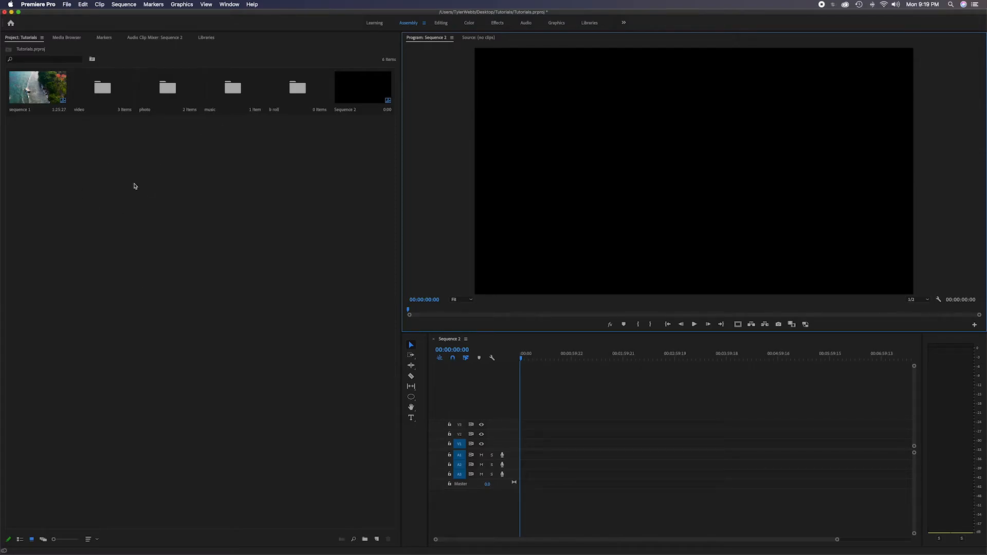
{"action": "mouse_move", "coordinate": [211, 286]}
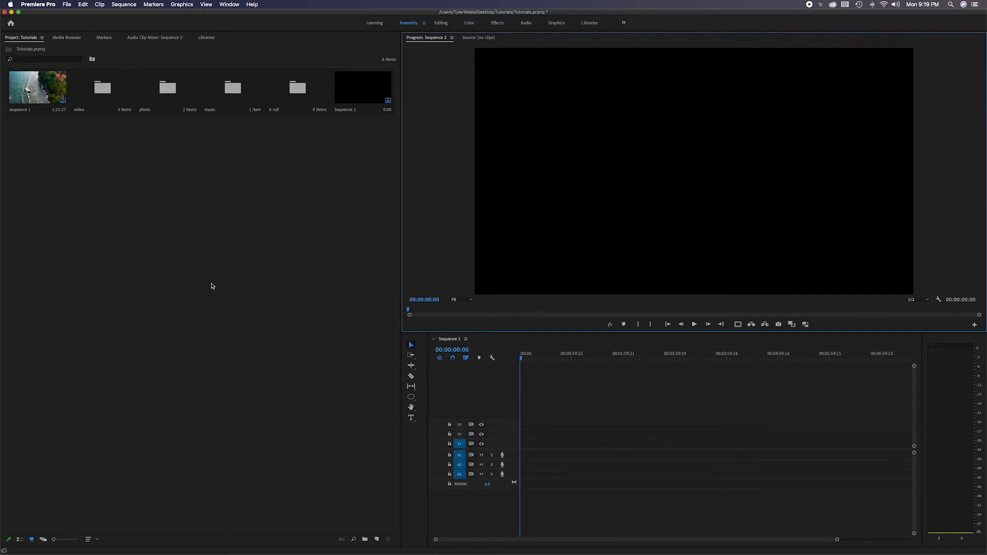
{"action": "mouse_move", "coordinate": [357, 157]}
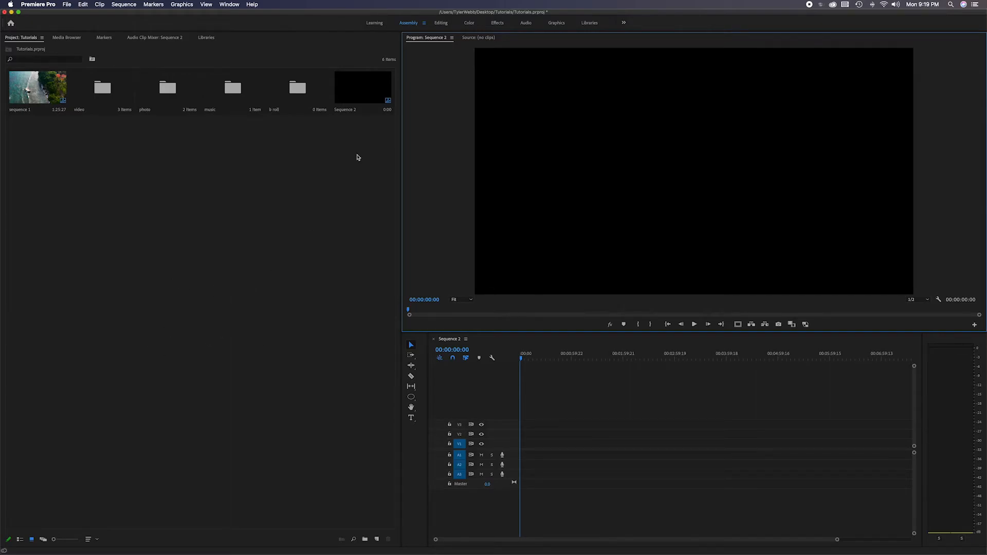
{"action": "mouse_move", "coordinate": [134, 258]}
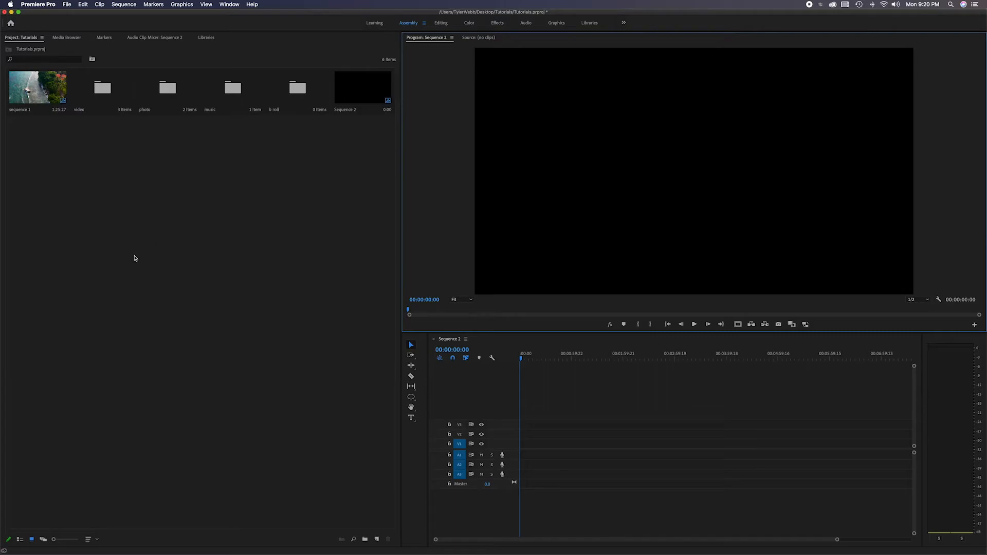
{"action": "mouse_move", "coordinate": [258, 221]}
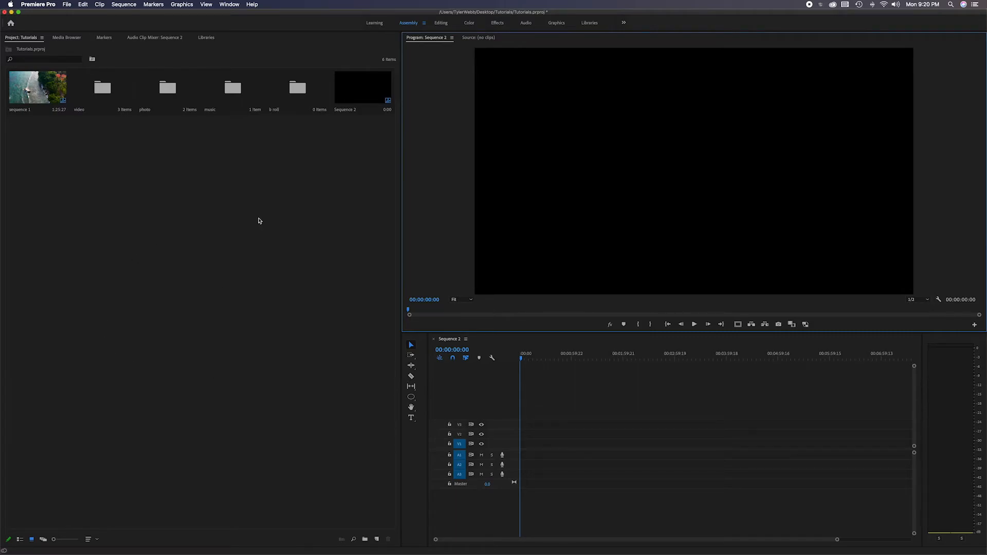
{"action": "mouse_move", "coordinate": [120, 218]}
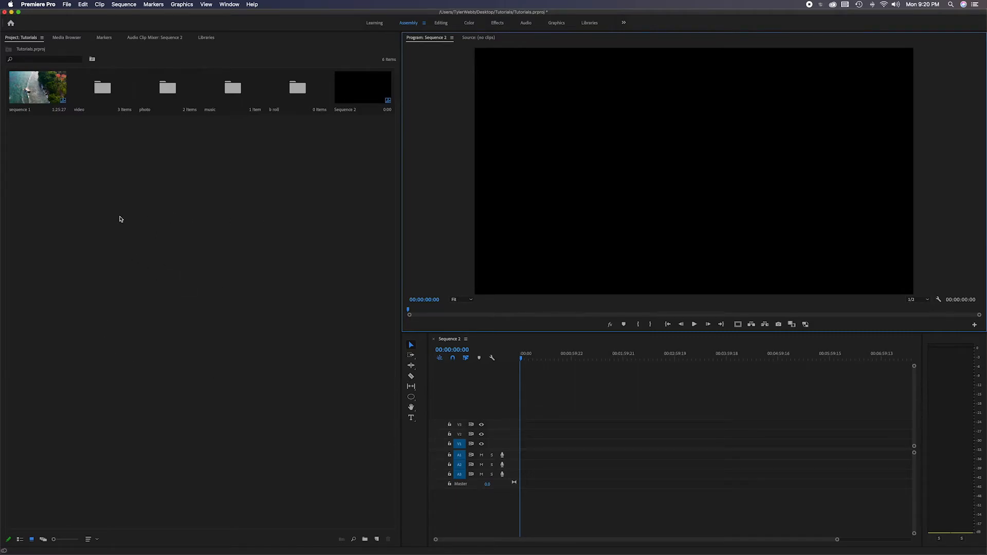
{"action": "mouse_move", "coordinate": [244, 196]}
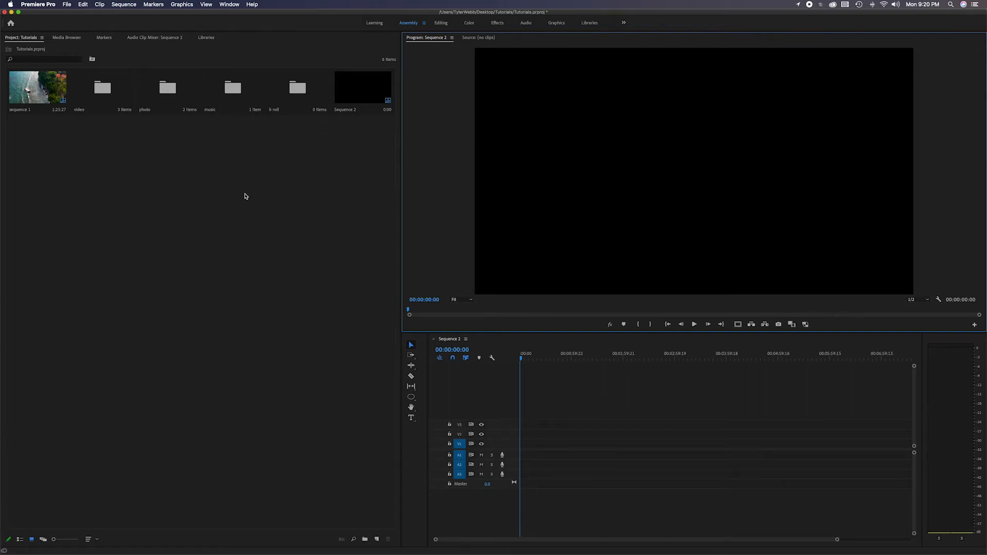
{"action": "mouse_move", "coordinate": [257, 251]}
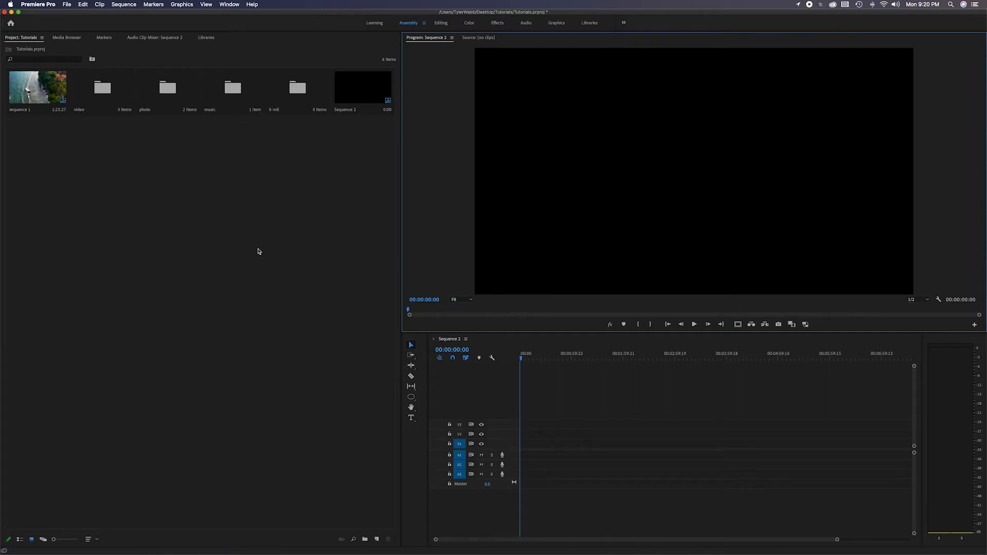
{"action": "mouse_move", "coordinate": [440, 23]}
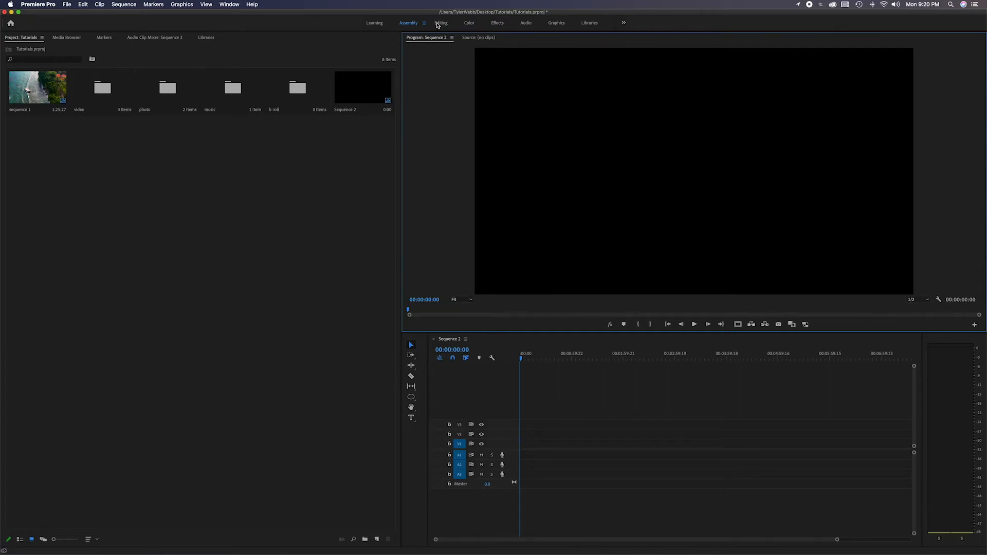
{"action": "left_click", "coordinate": [441, 23]}
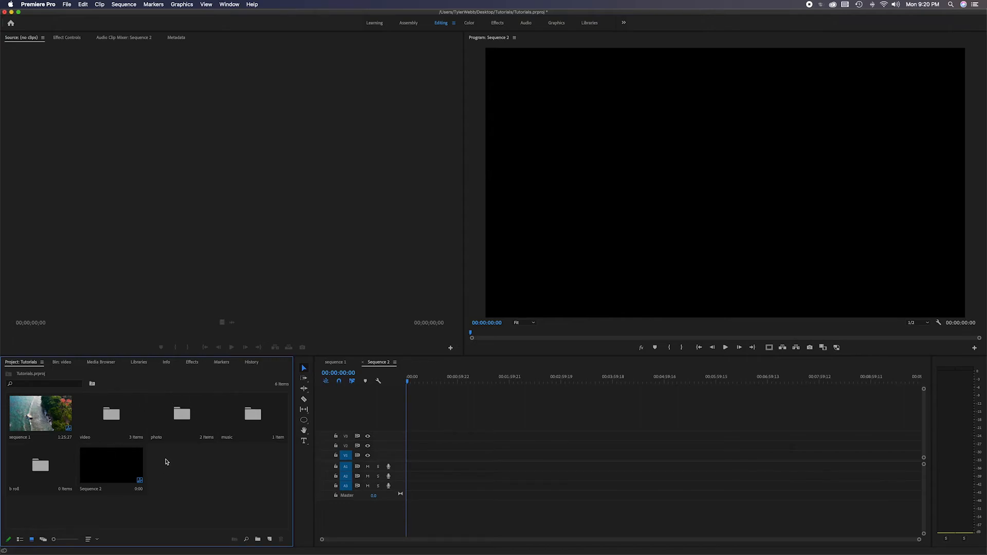
{"action": "mouse_move", "coordinate": [190, 479]}
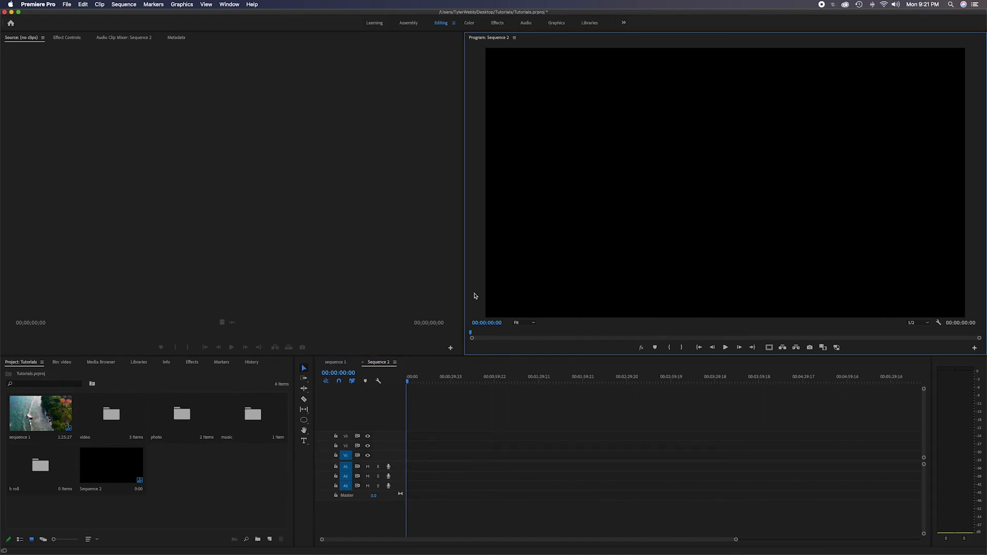
{"action": "mouse_move", "coordinate": [361, 288]}
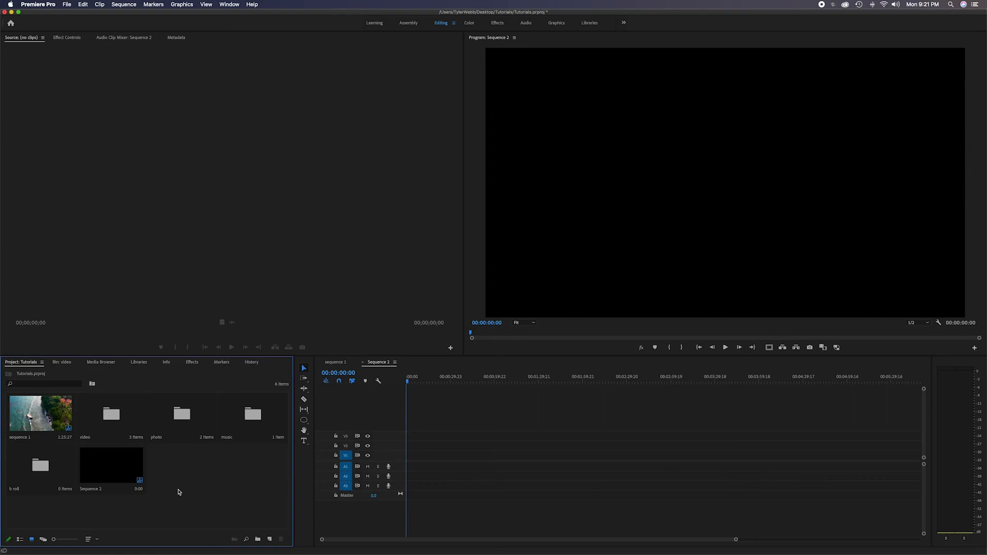
{"action": "mouse_move", "coordinate": [164, 442]}
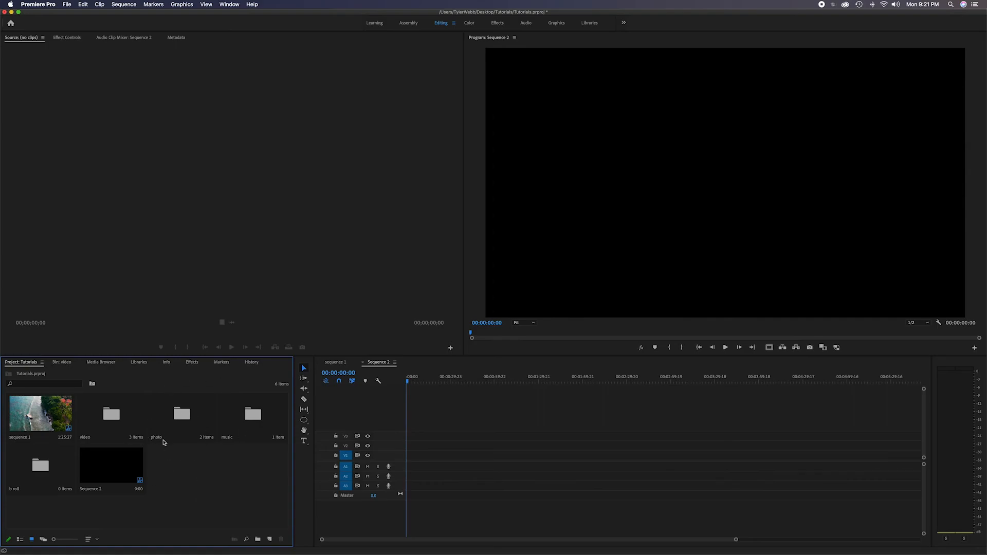